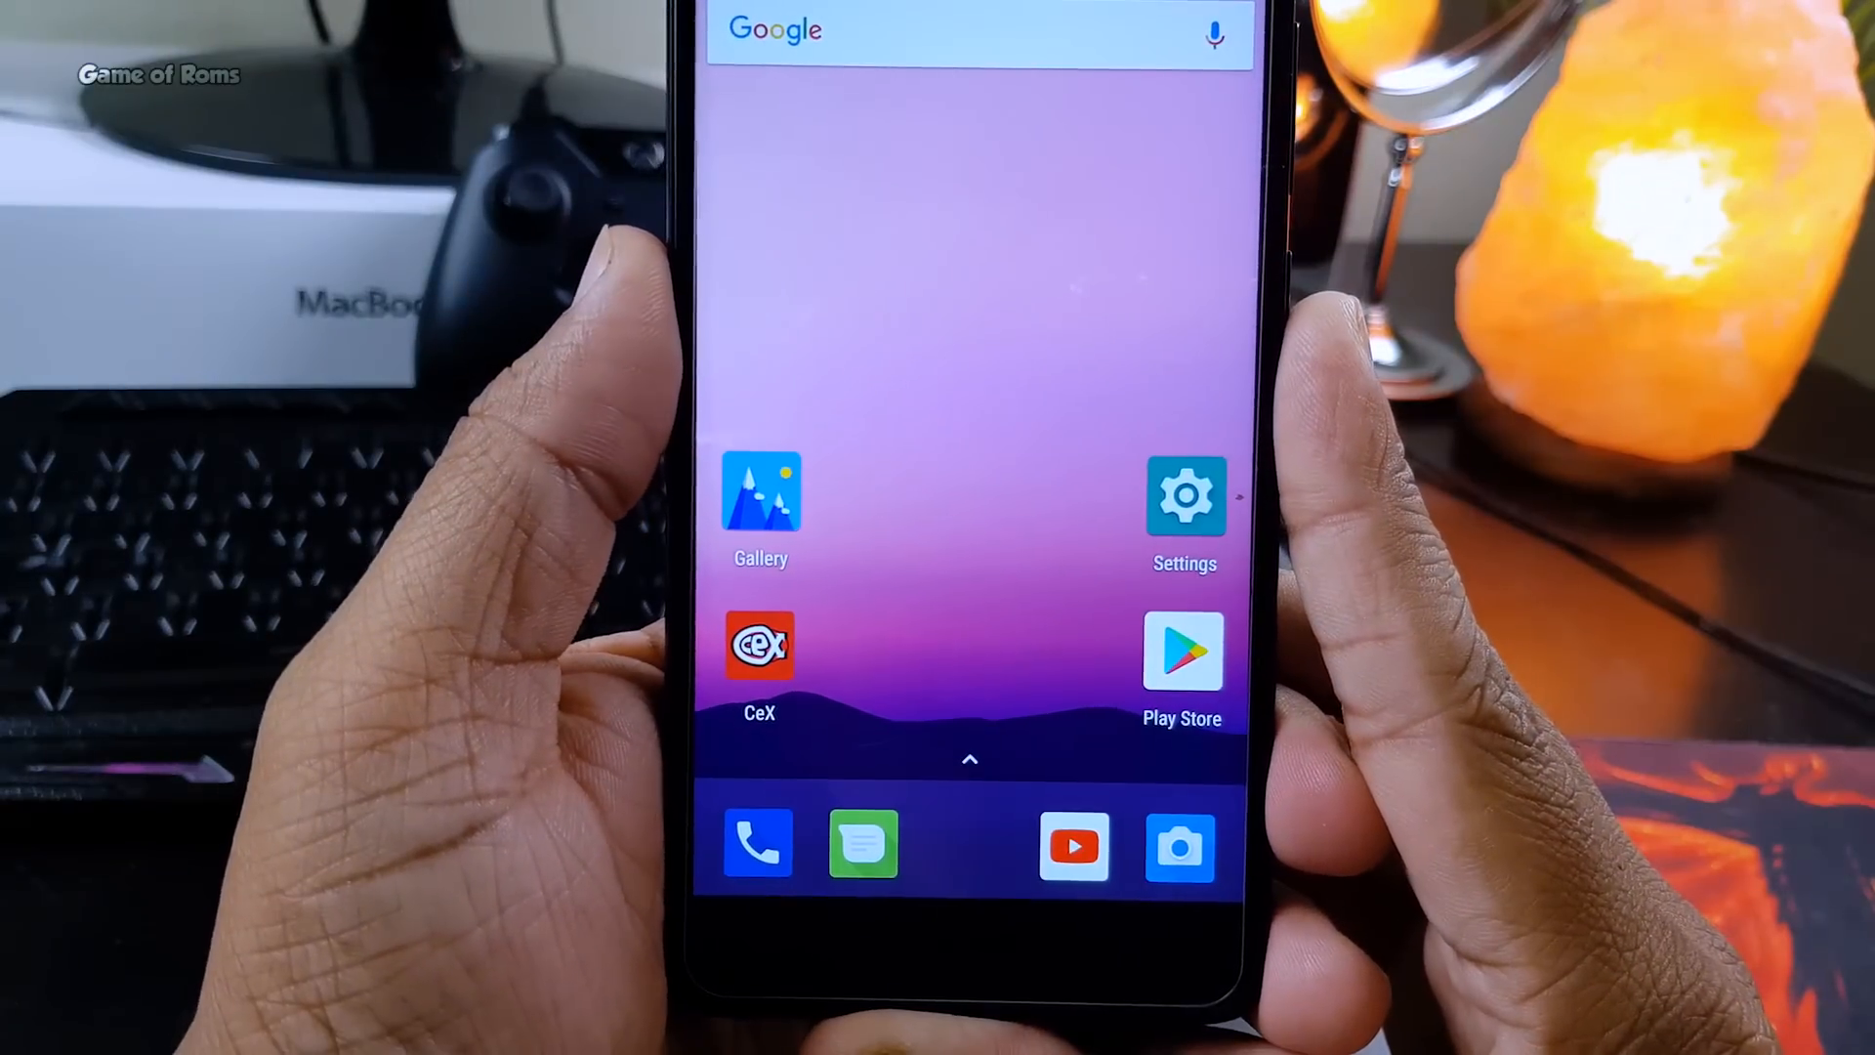
- Bring up the app drawer showing the alphabetical list of installed apps
left_click(1184, 496)
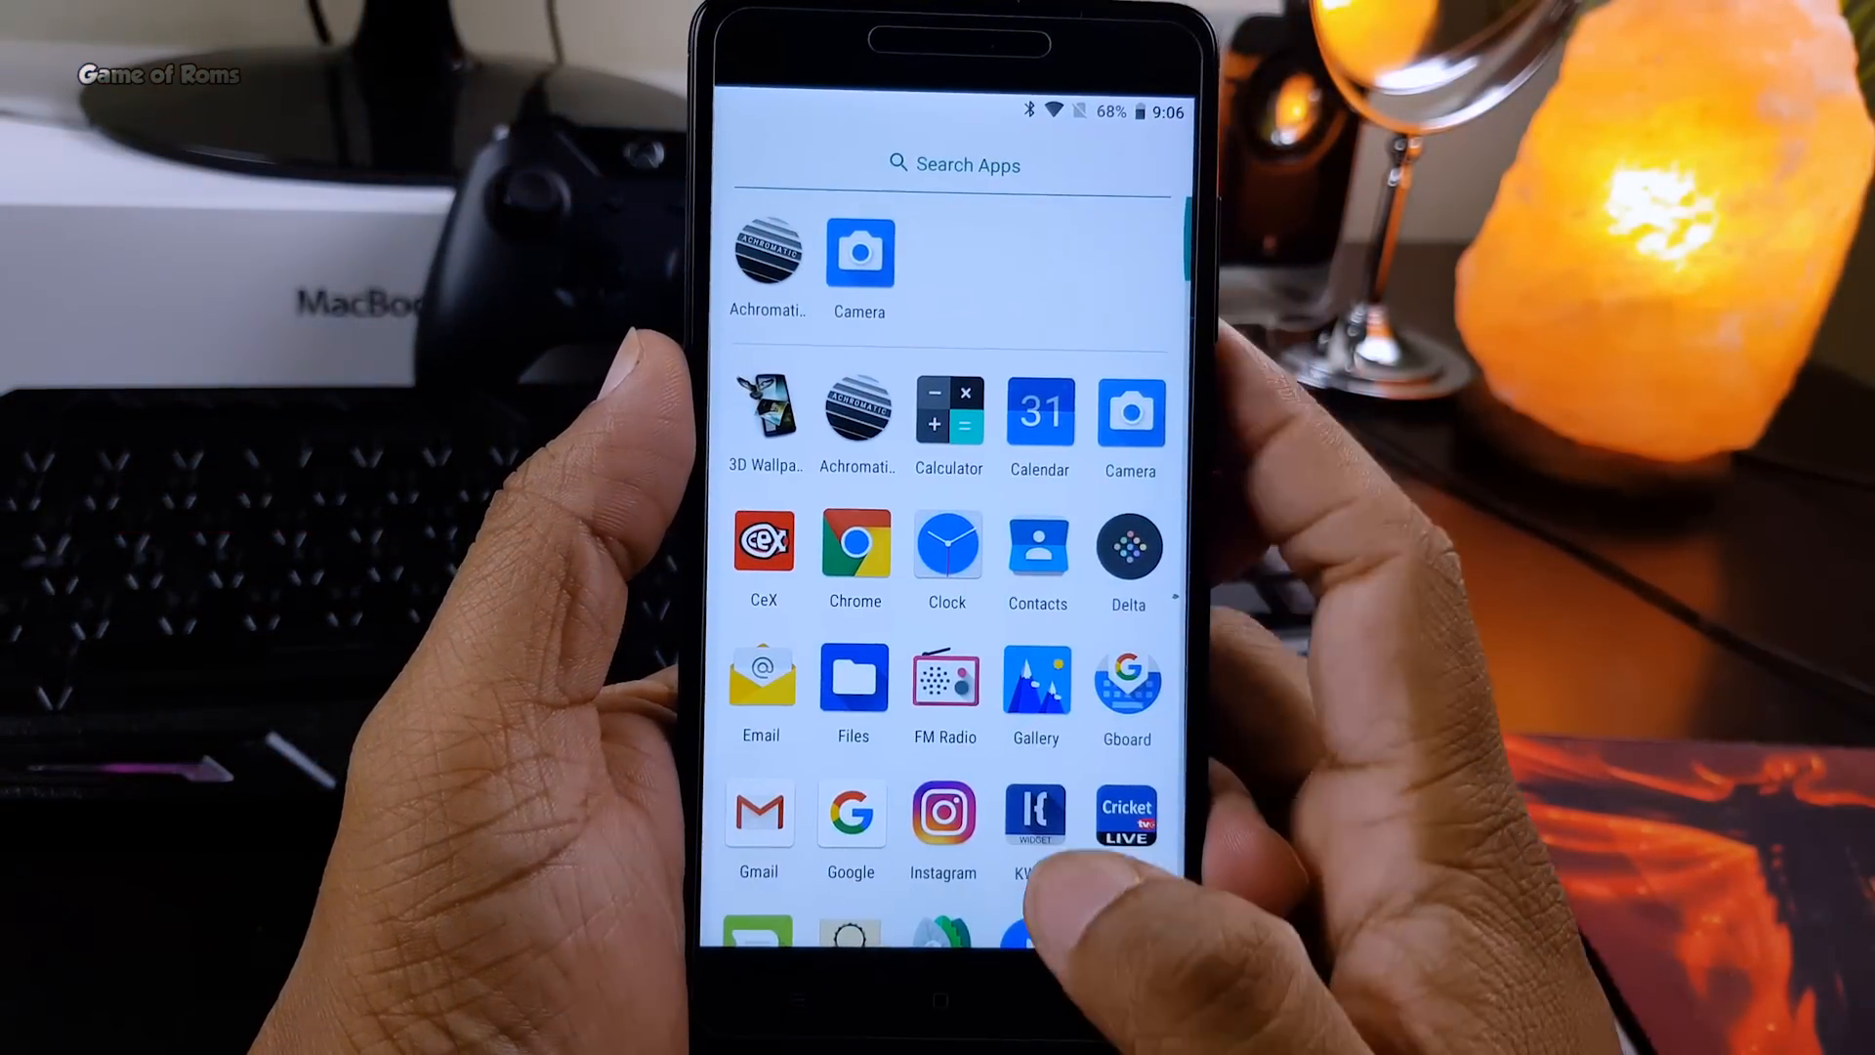
- Pull down quick settings and go to the Settings app via its gear icon
scroll("down", 3)
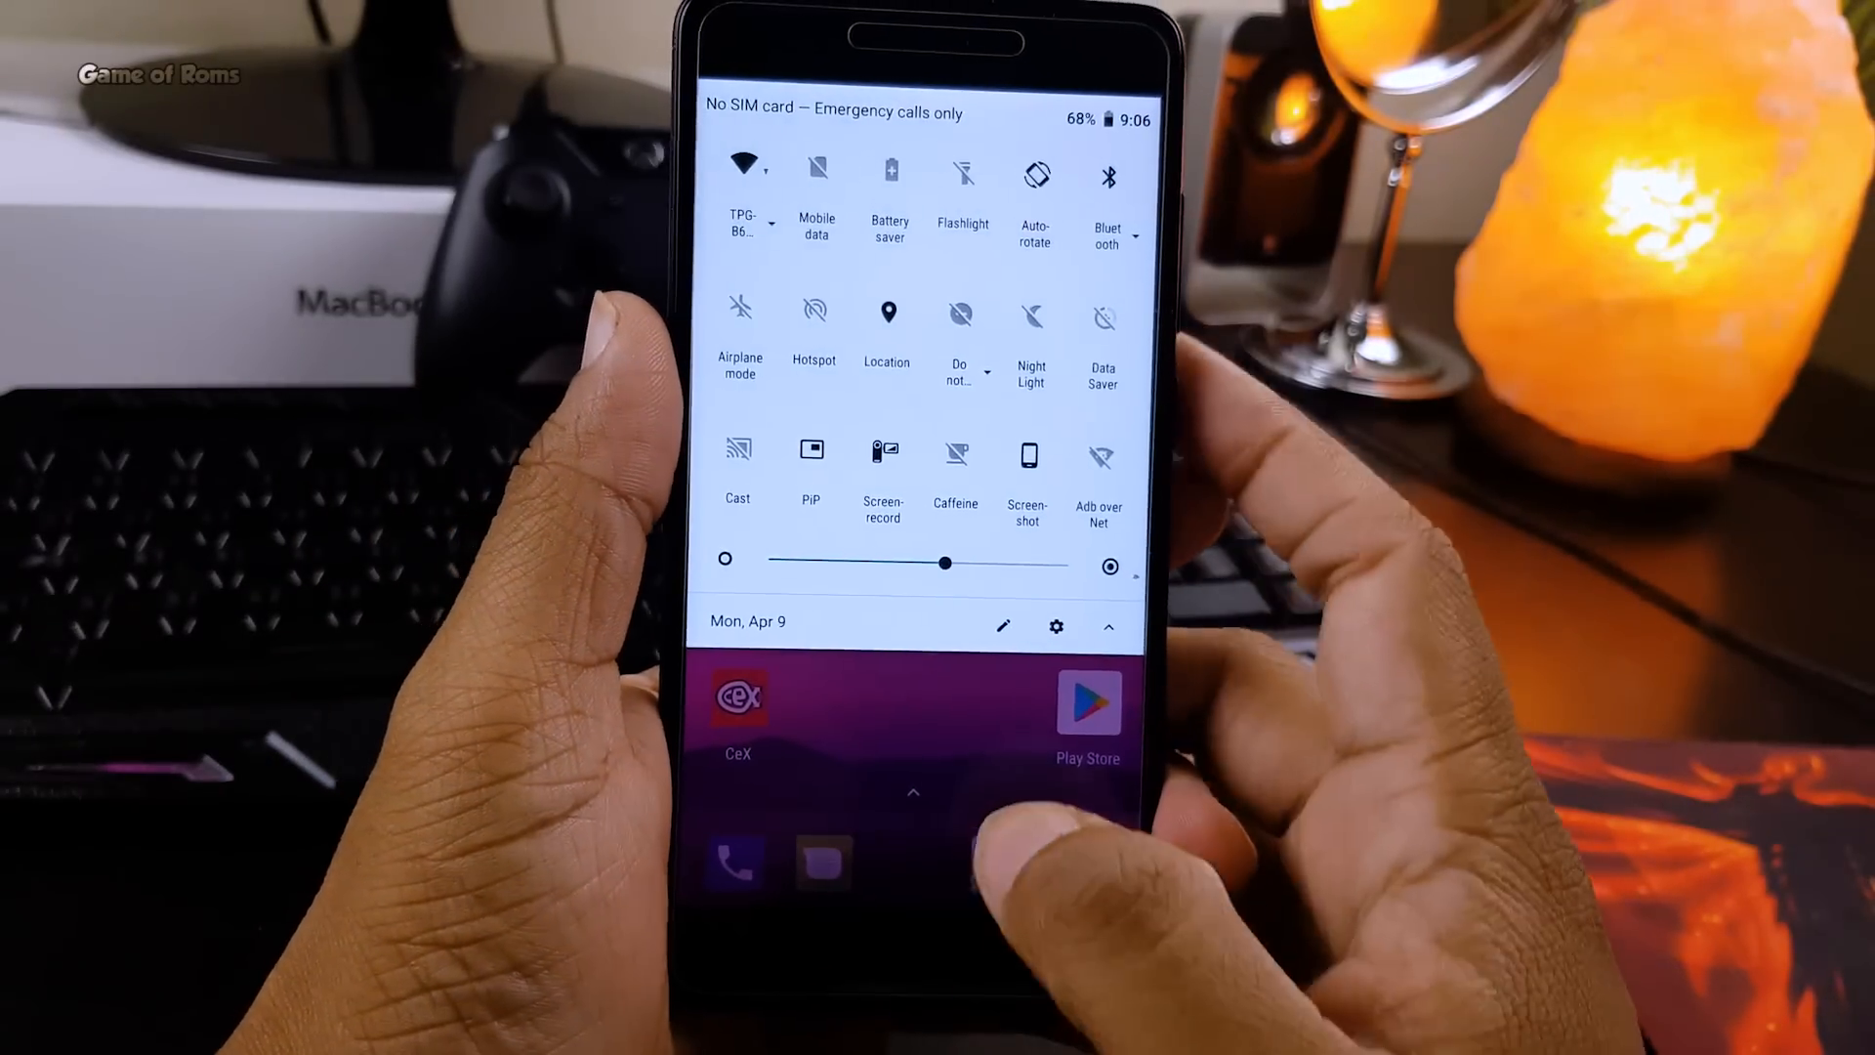
left_click(1055, 625)
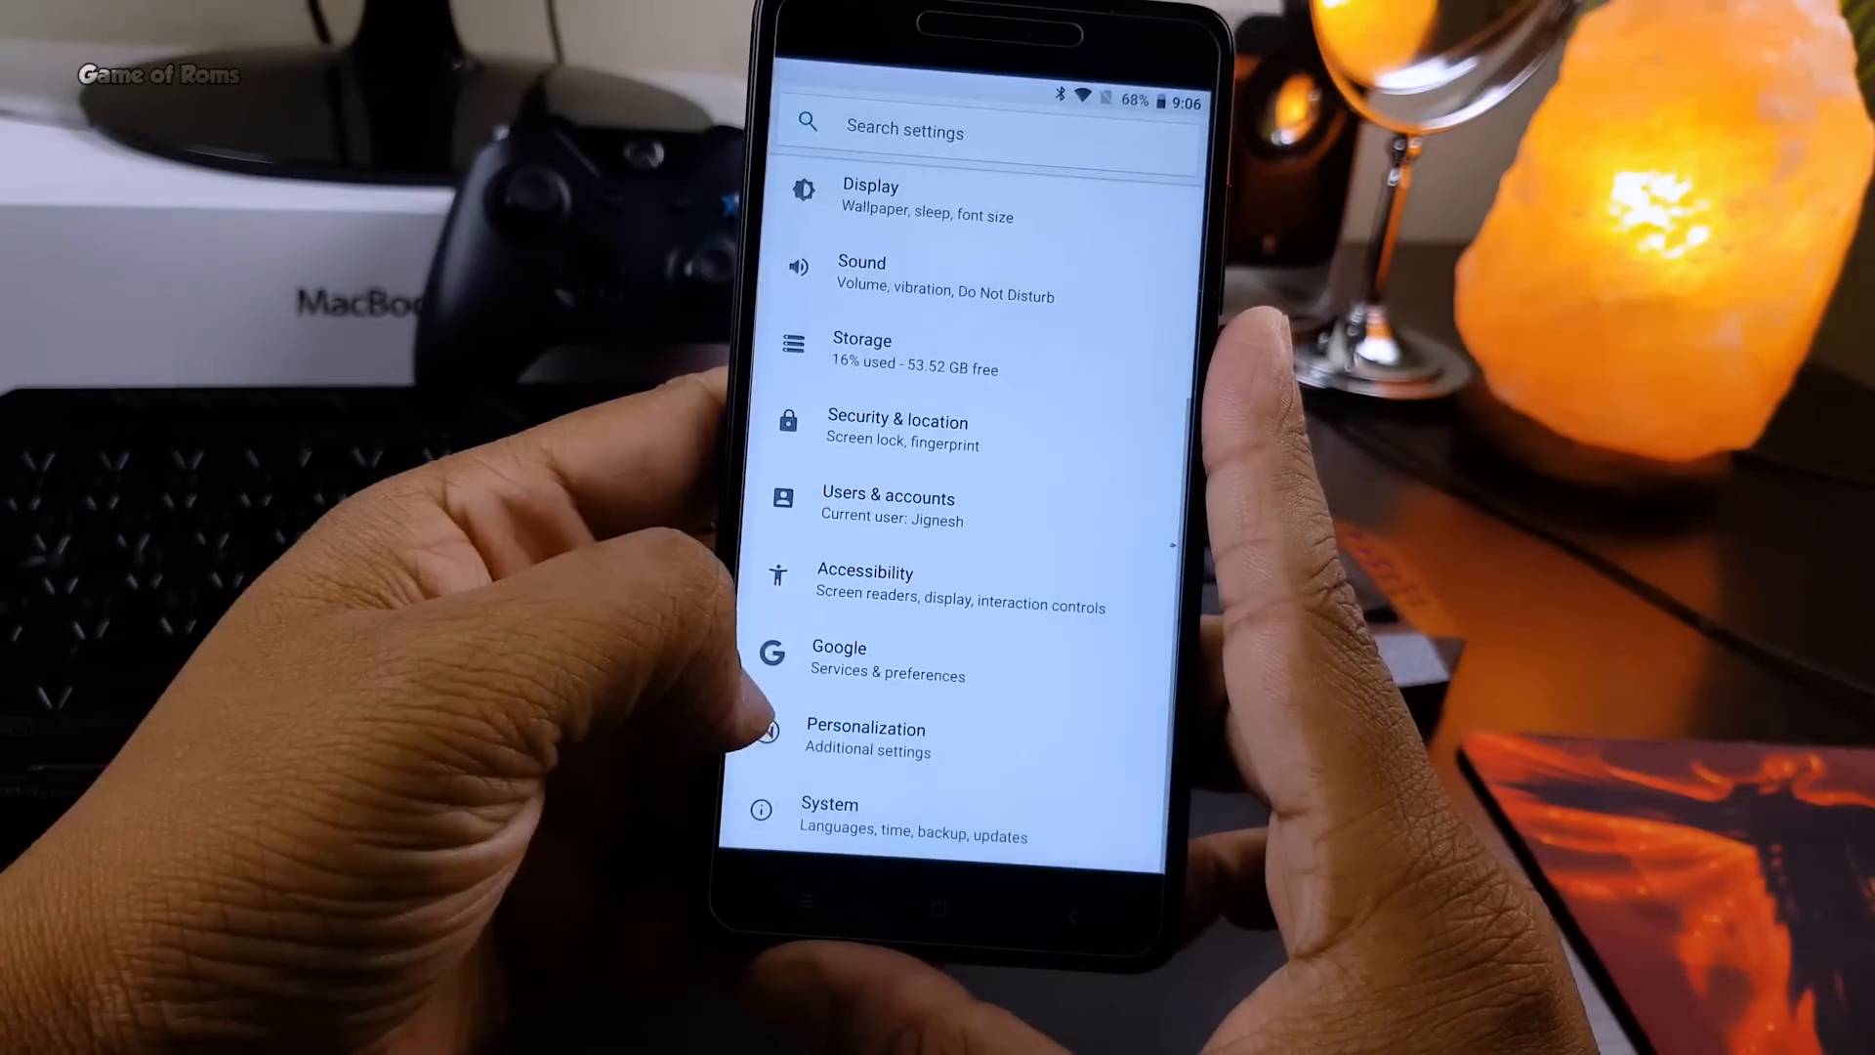
- Enter Personalization and briefly look at the Power menu options
left_click(865, 738)
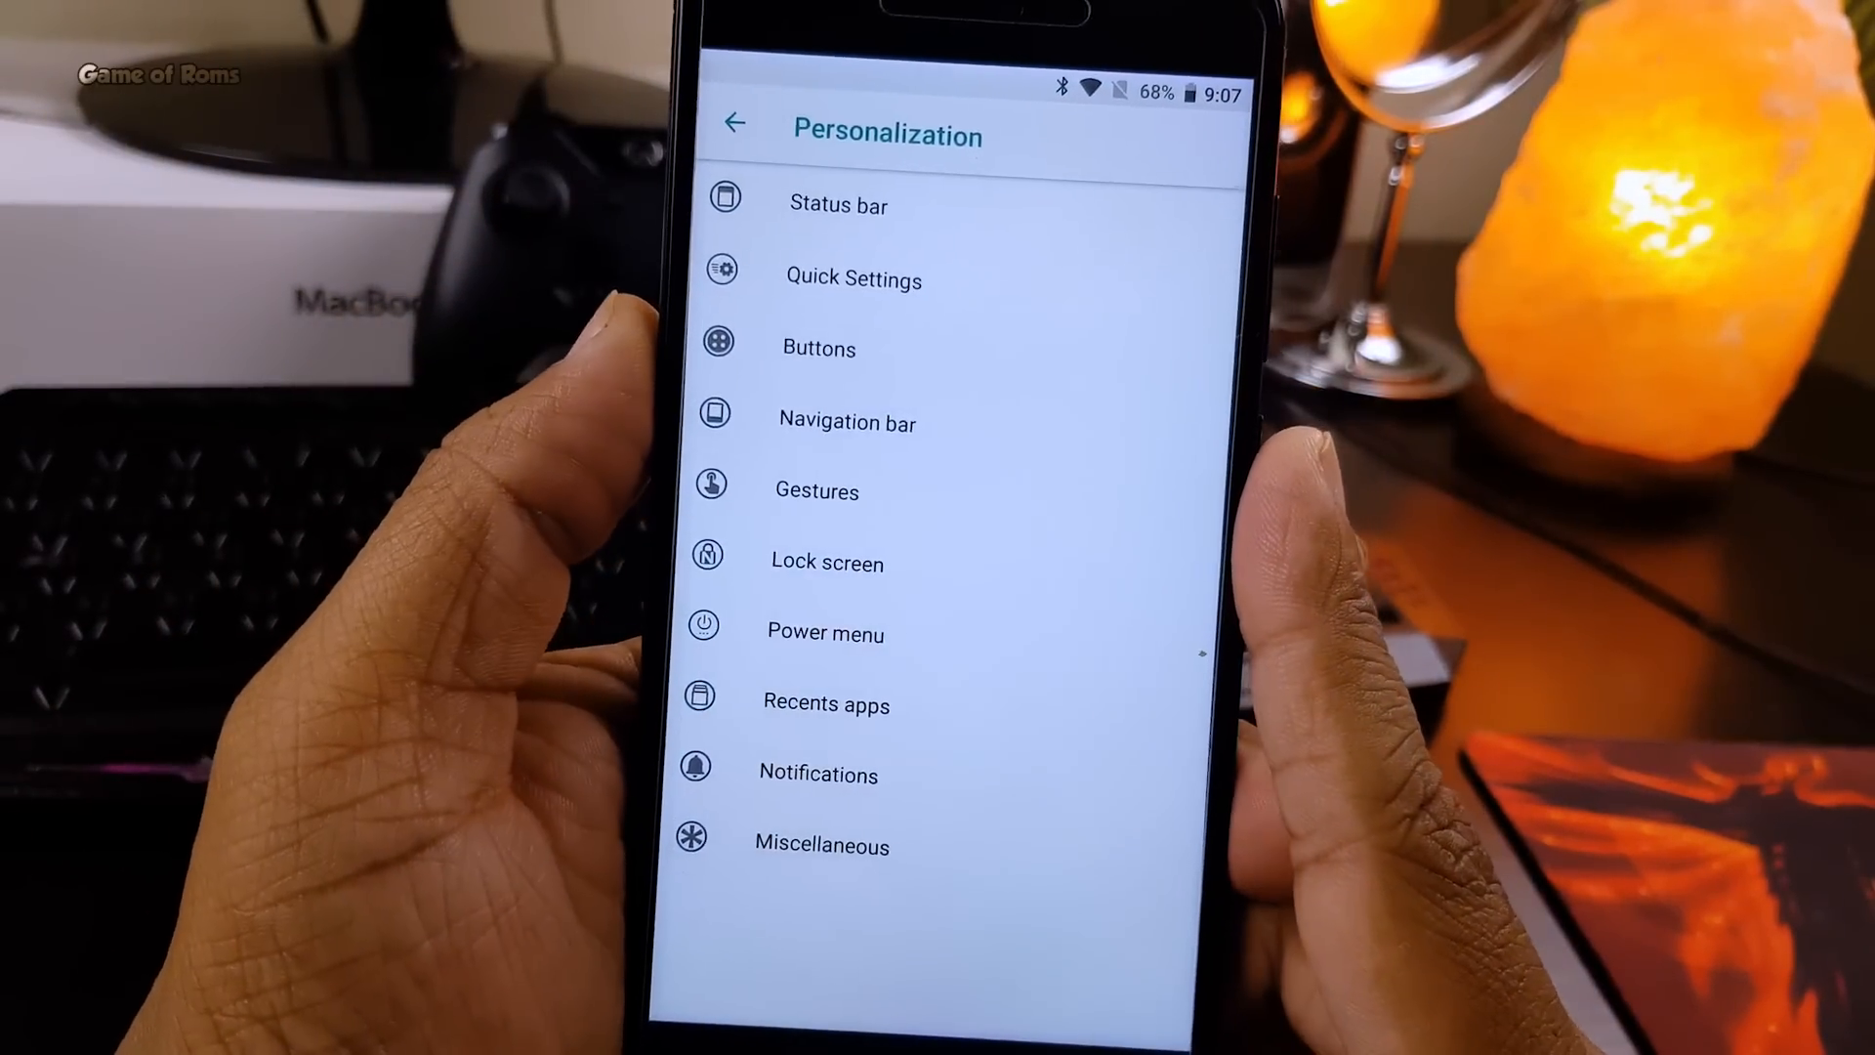
left_click(825, 632)
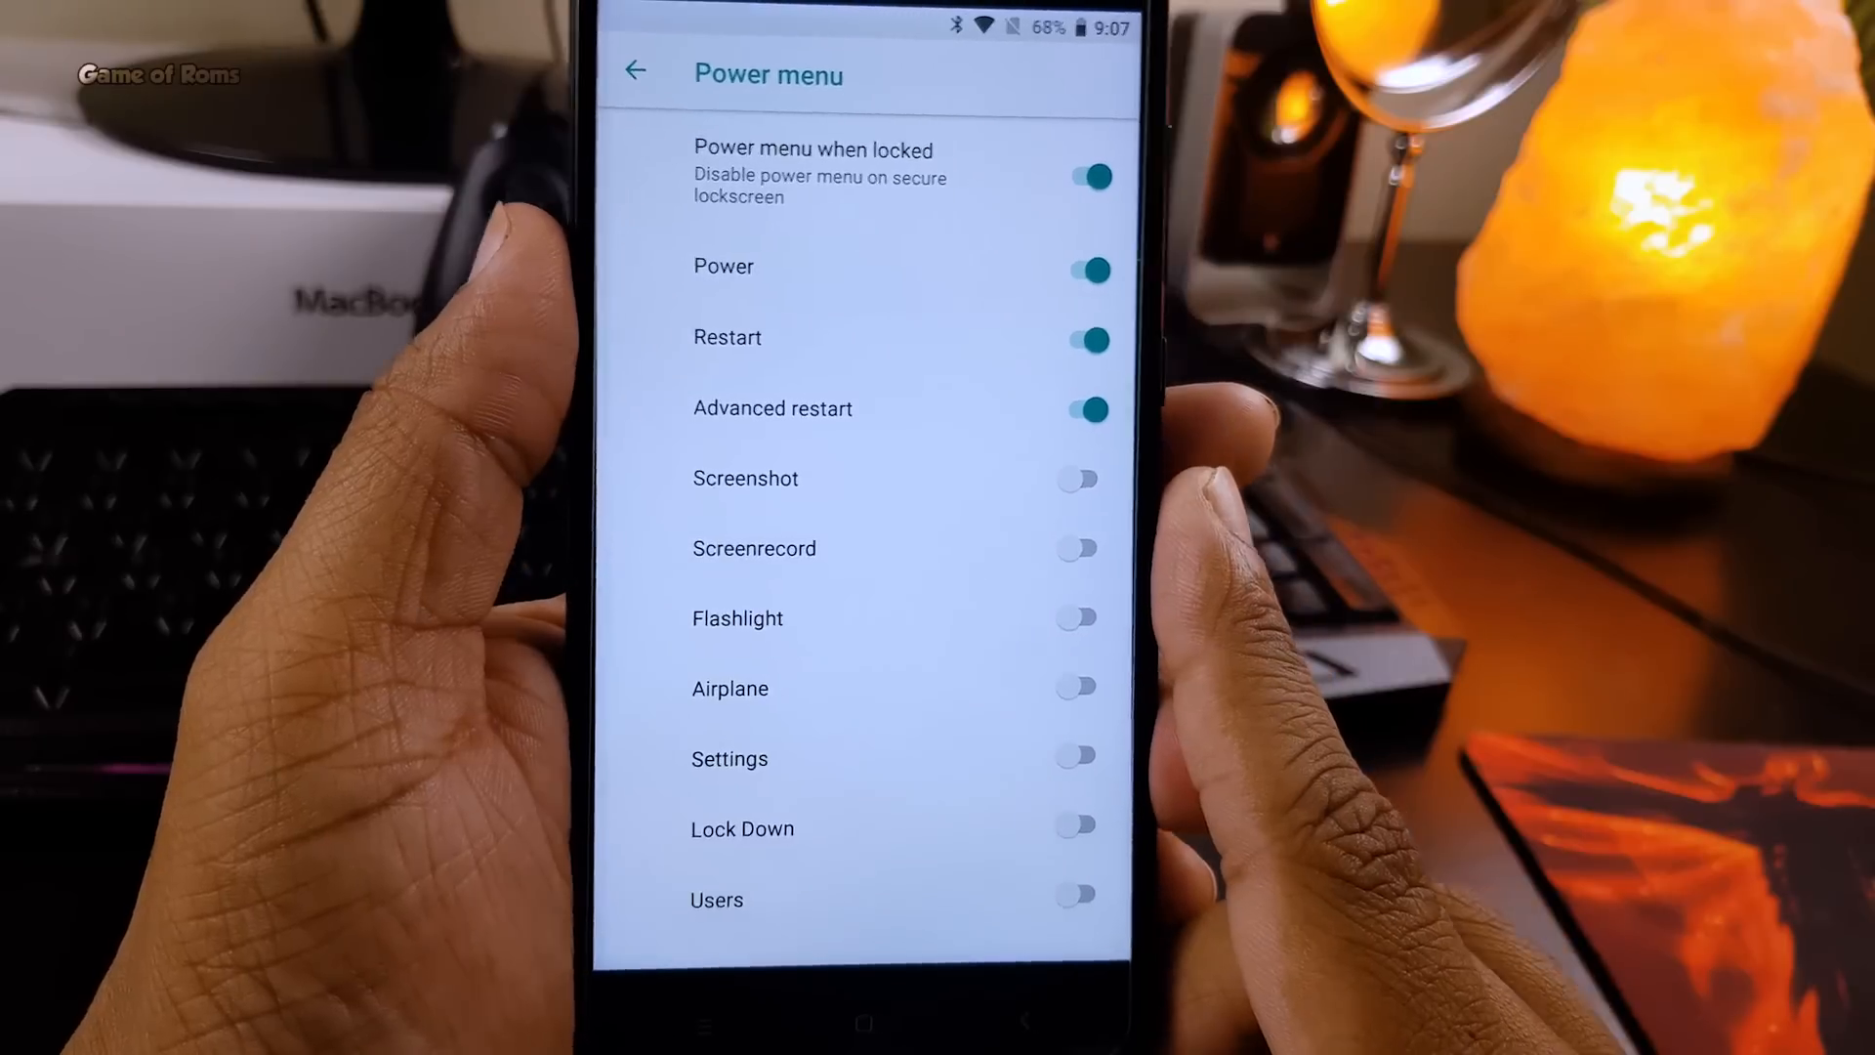
left_click(636, 71)
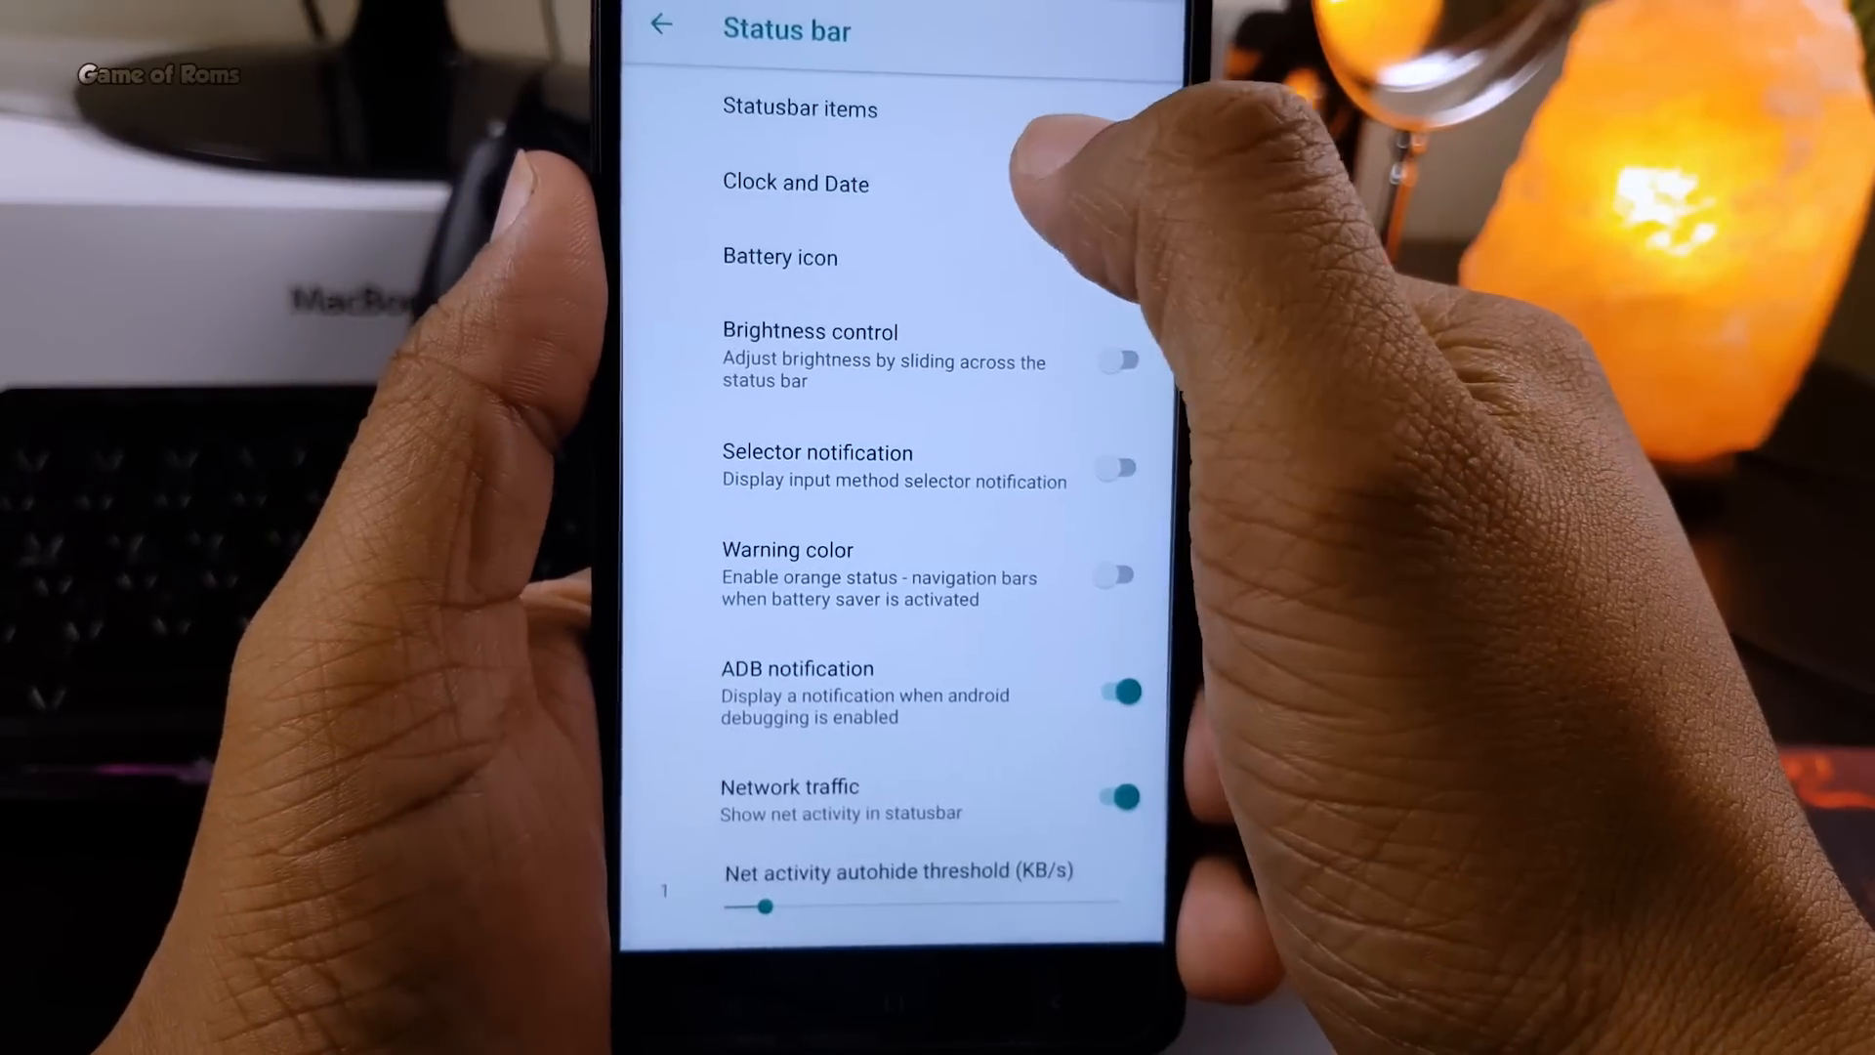
- Set the status-bar clock to Left alignment with small AM/PM, and net traffic autohide threshold to 0
left_click(795, 183)
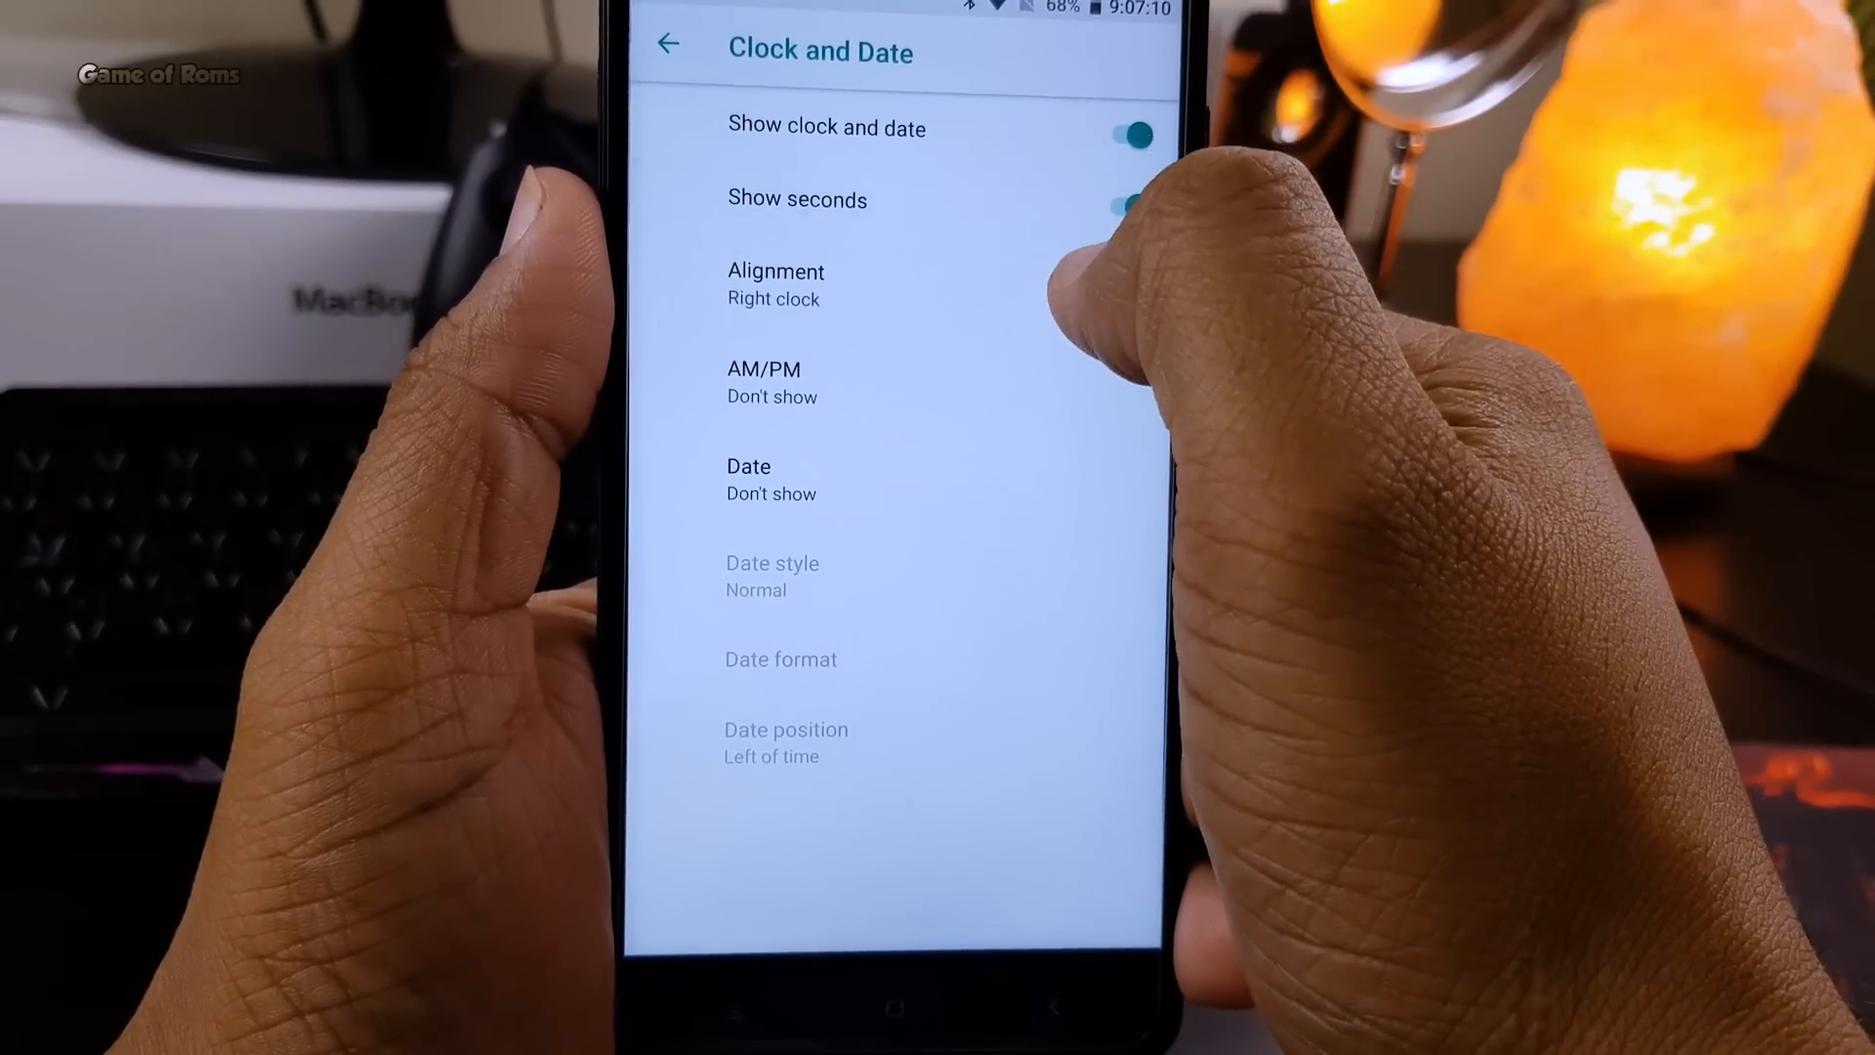
left_click(775, 284)
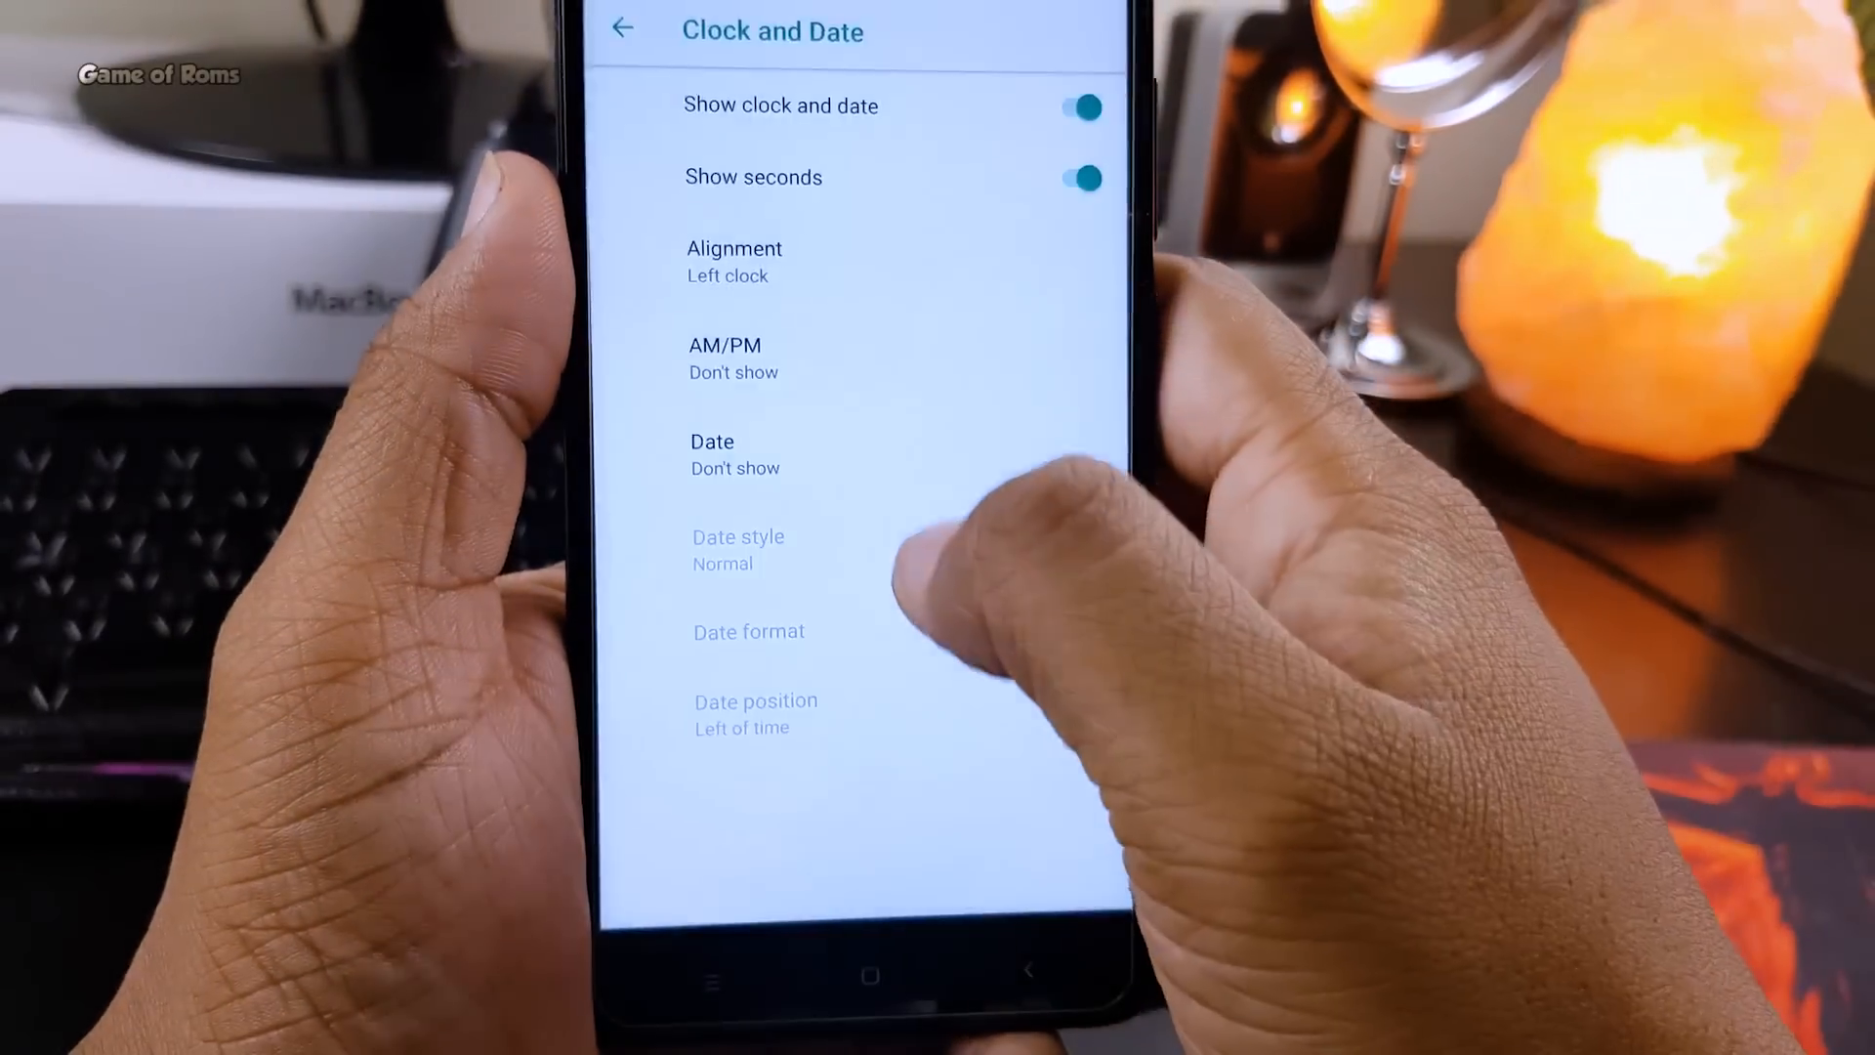
left_click(724, 358)
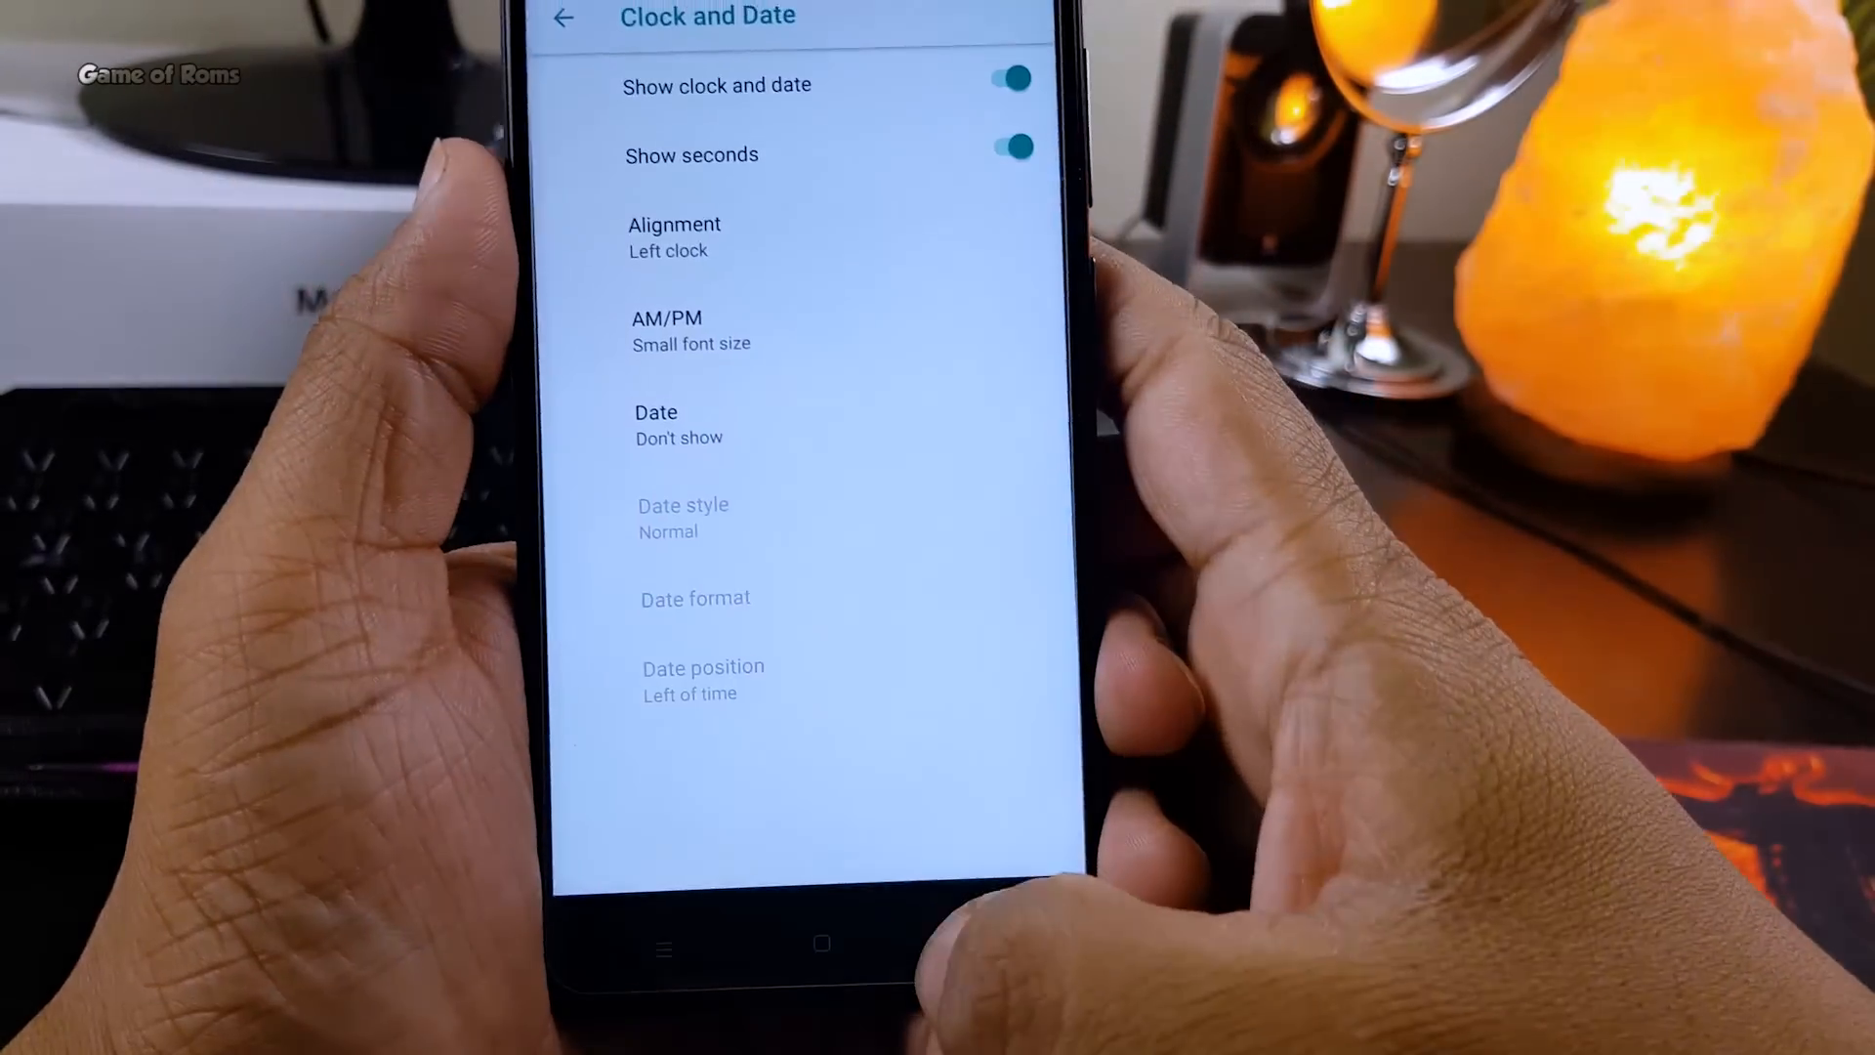
left_click(551, 17)
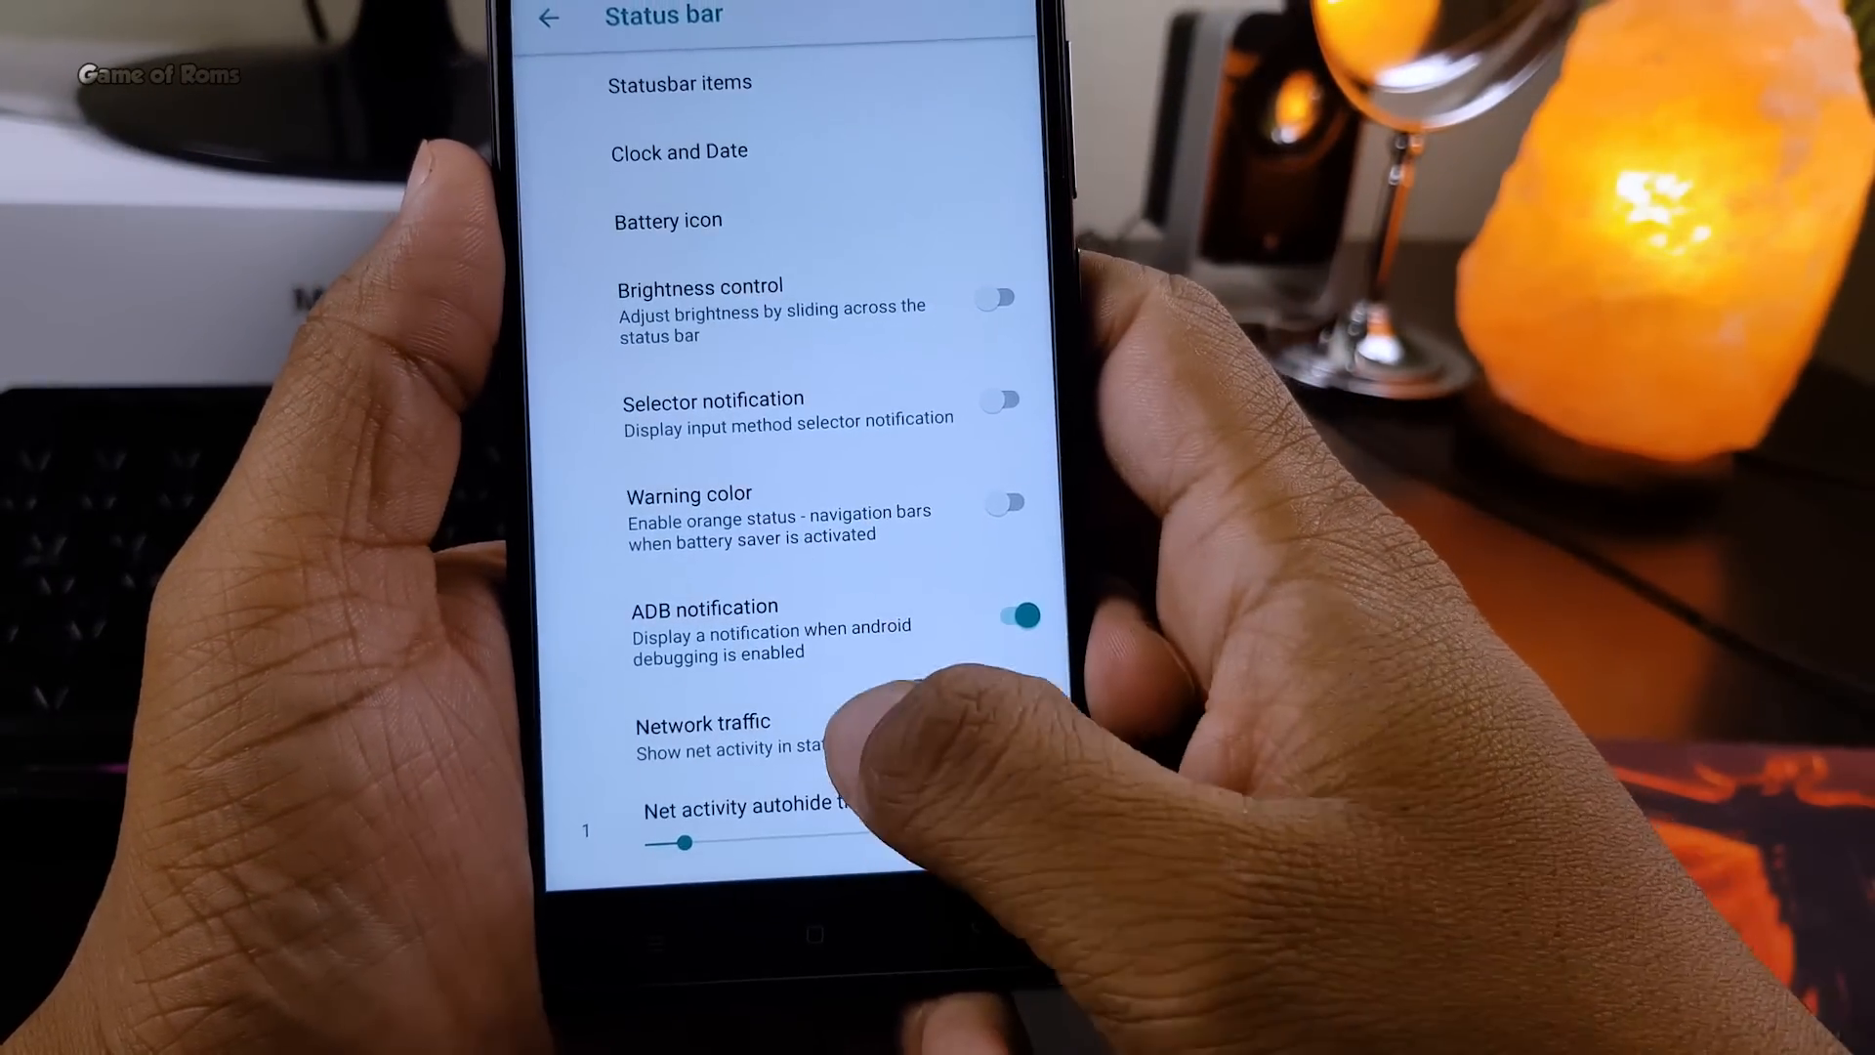
left_click(1017, 731)
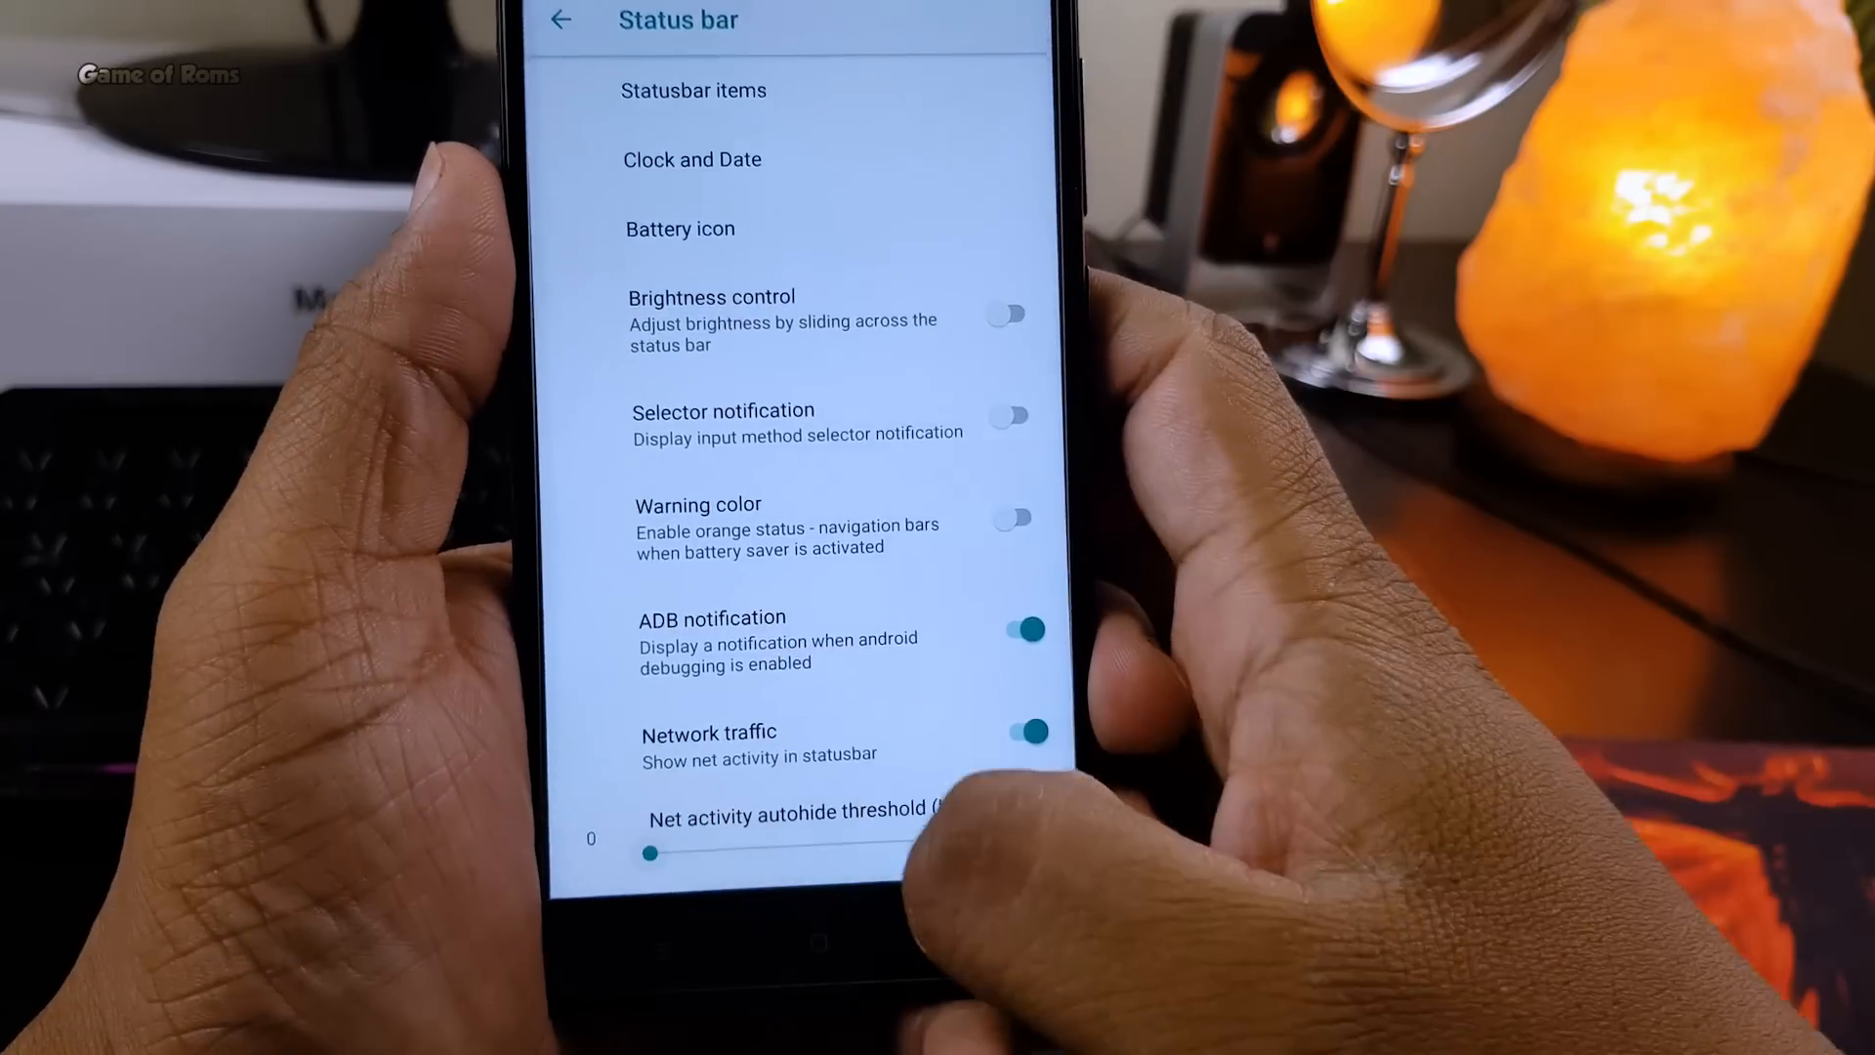
left_click(558, 19)
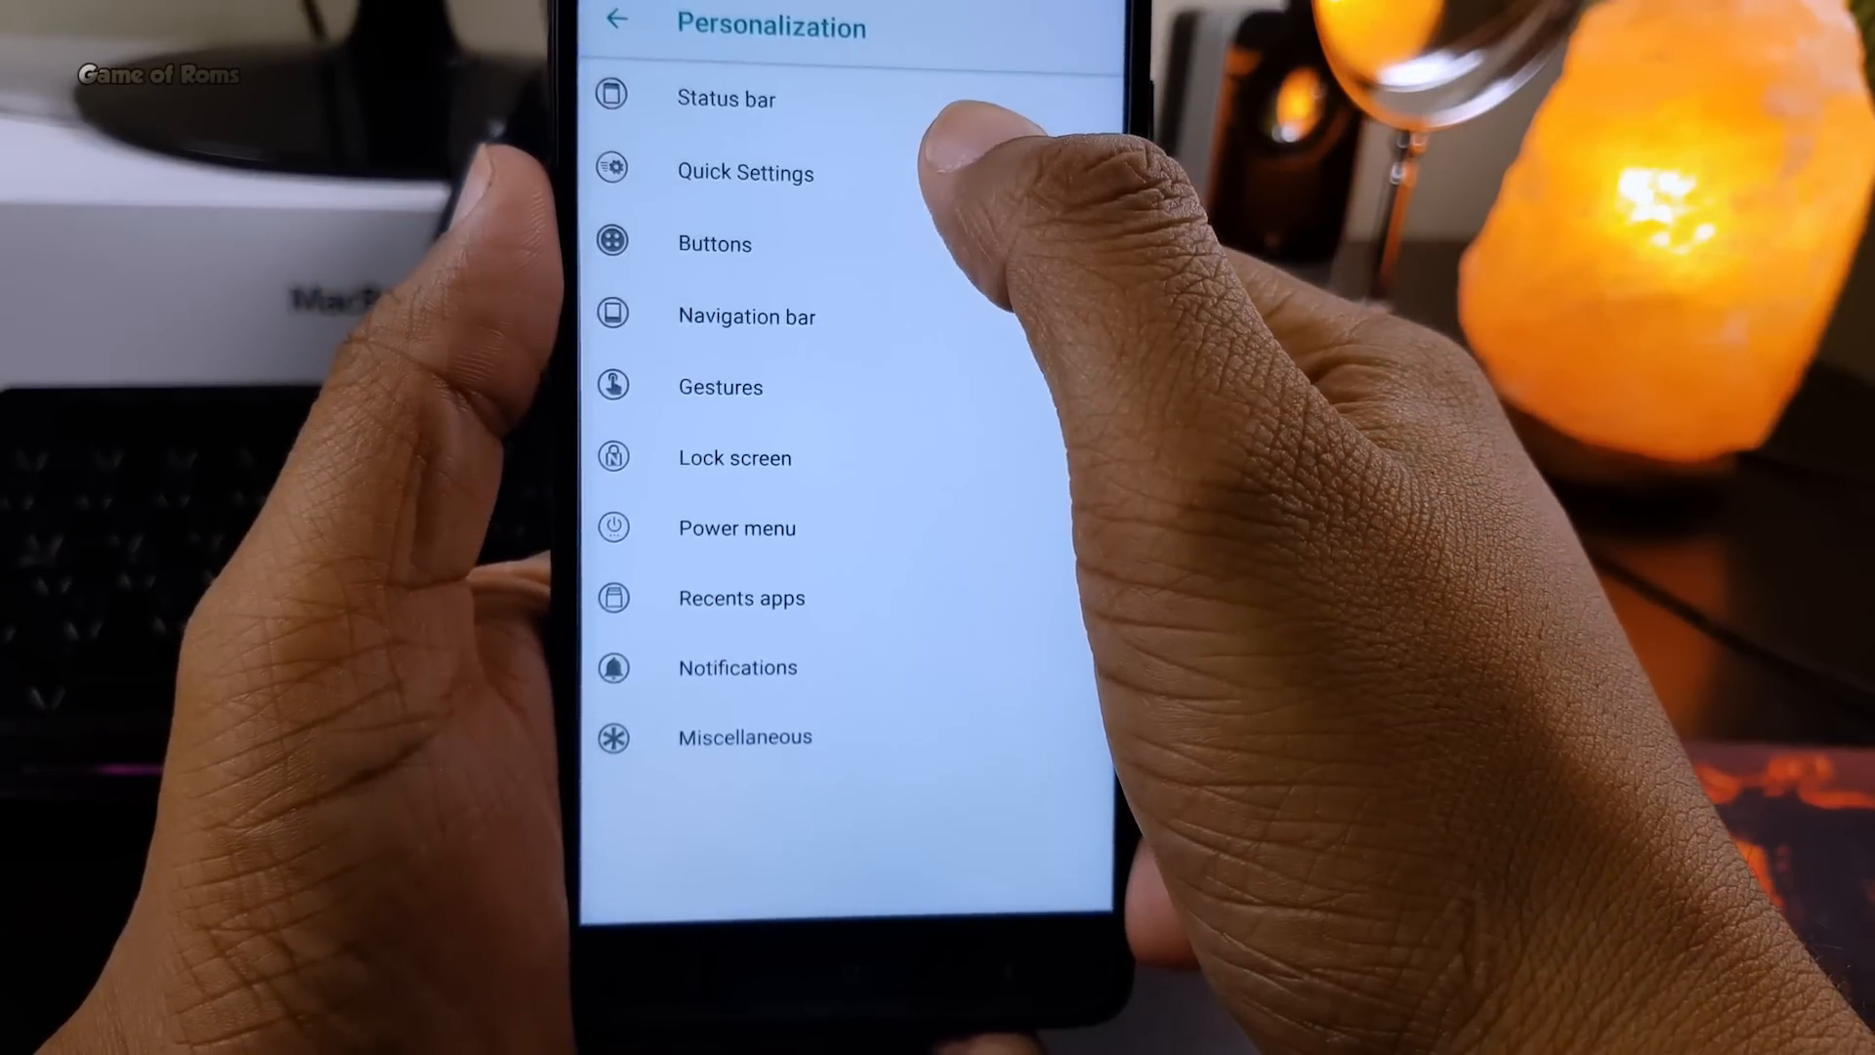
- Review the Buttons hardware-key actions, then leave settings for the home screen
left_click(714, 243)
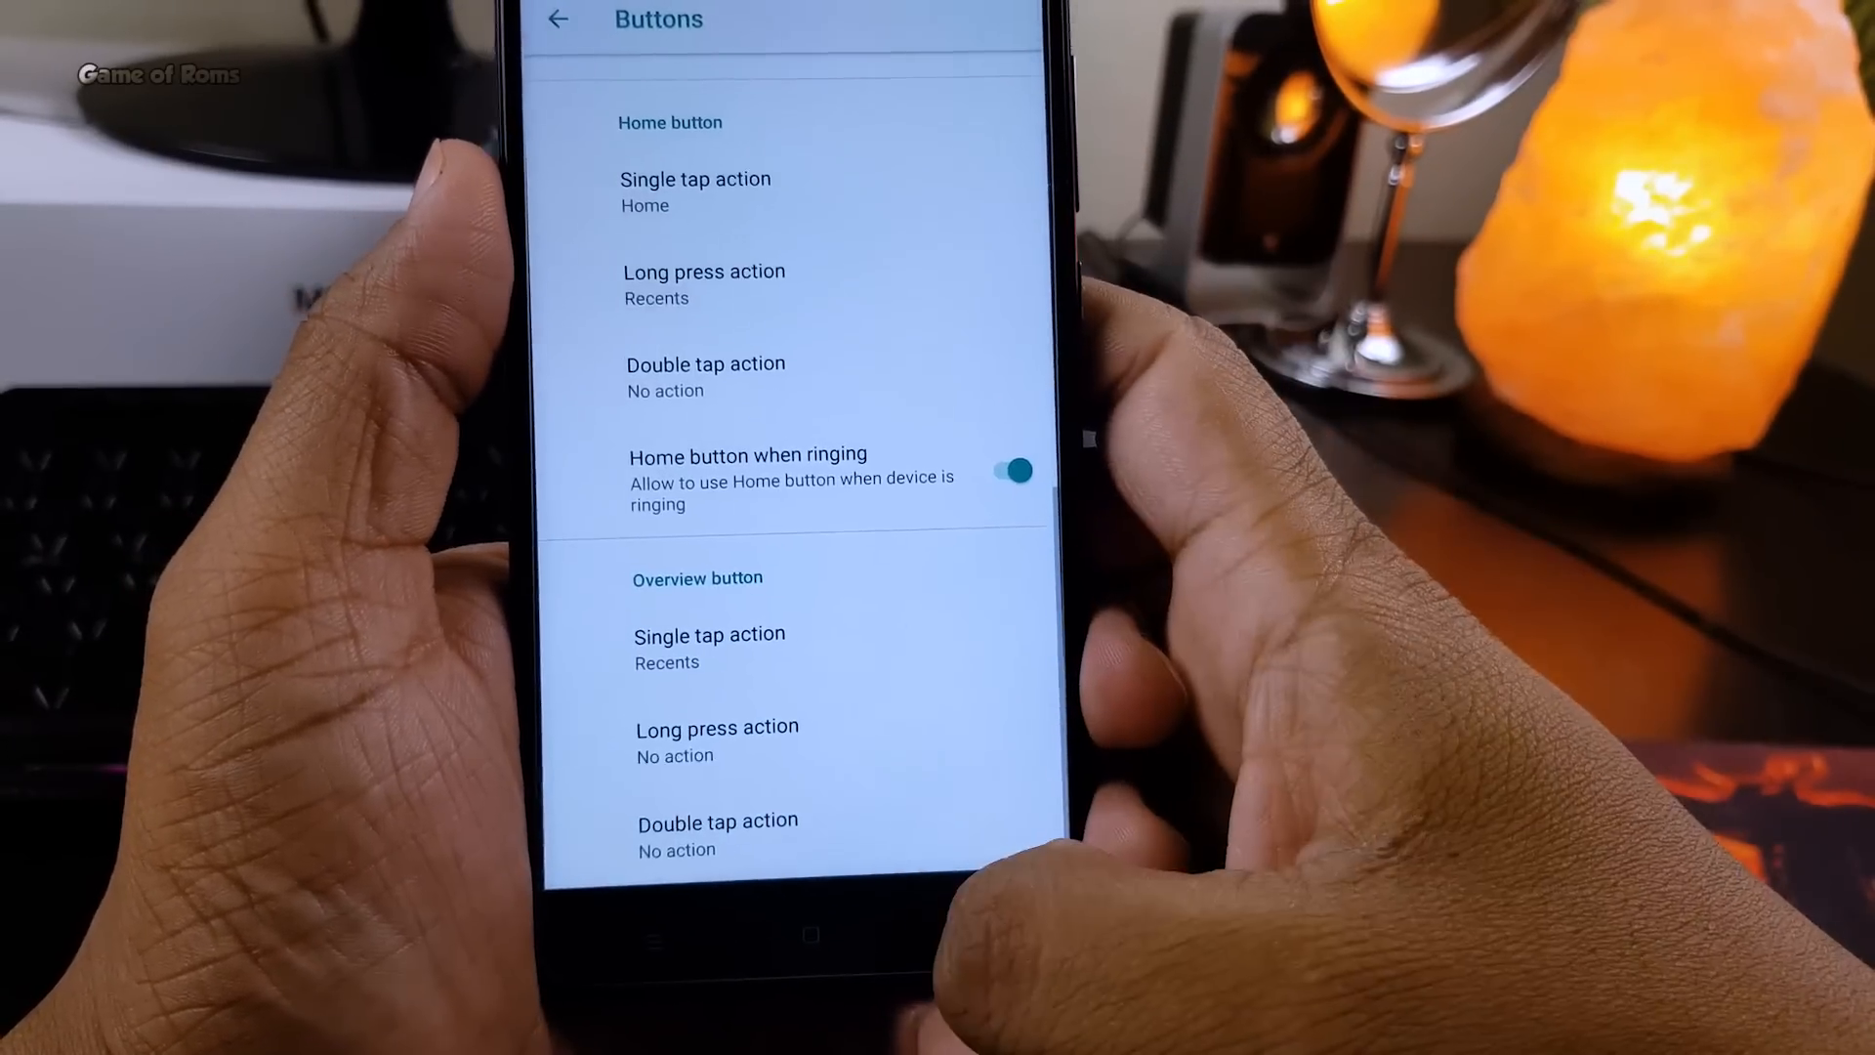
left_click(555, 17)
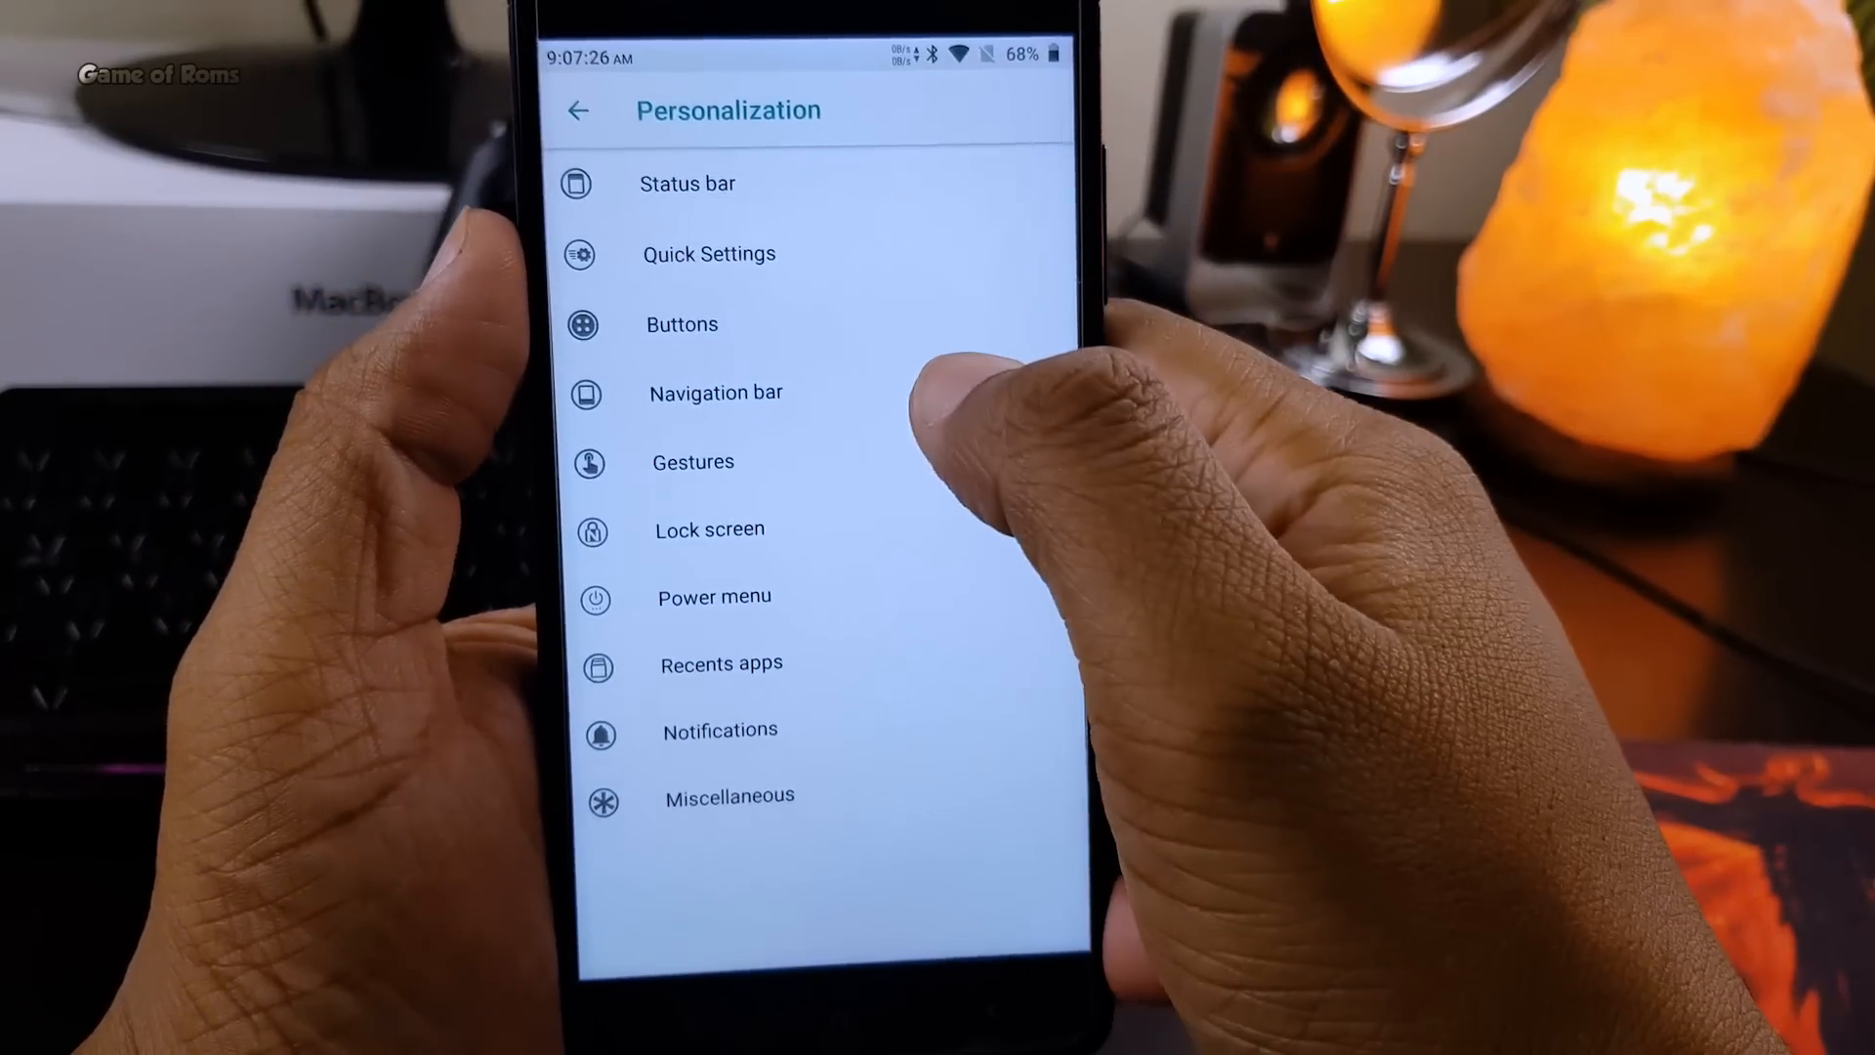
left_click(715, 392)
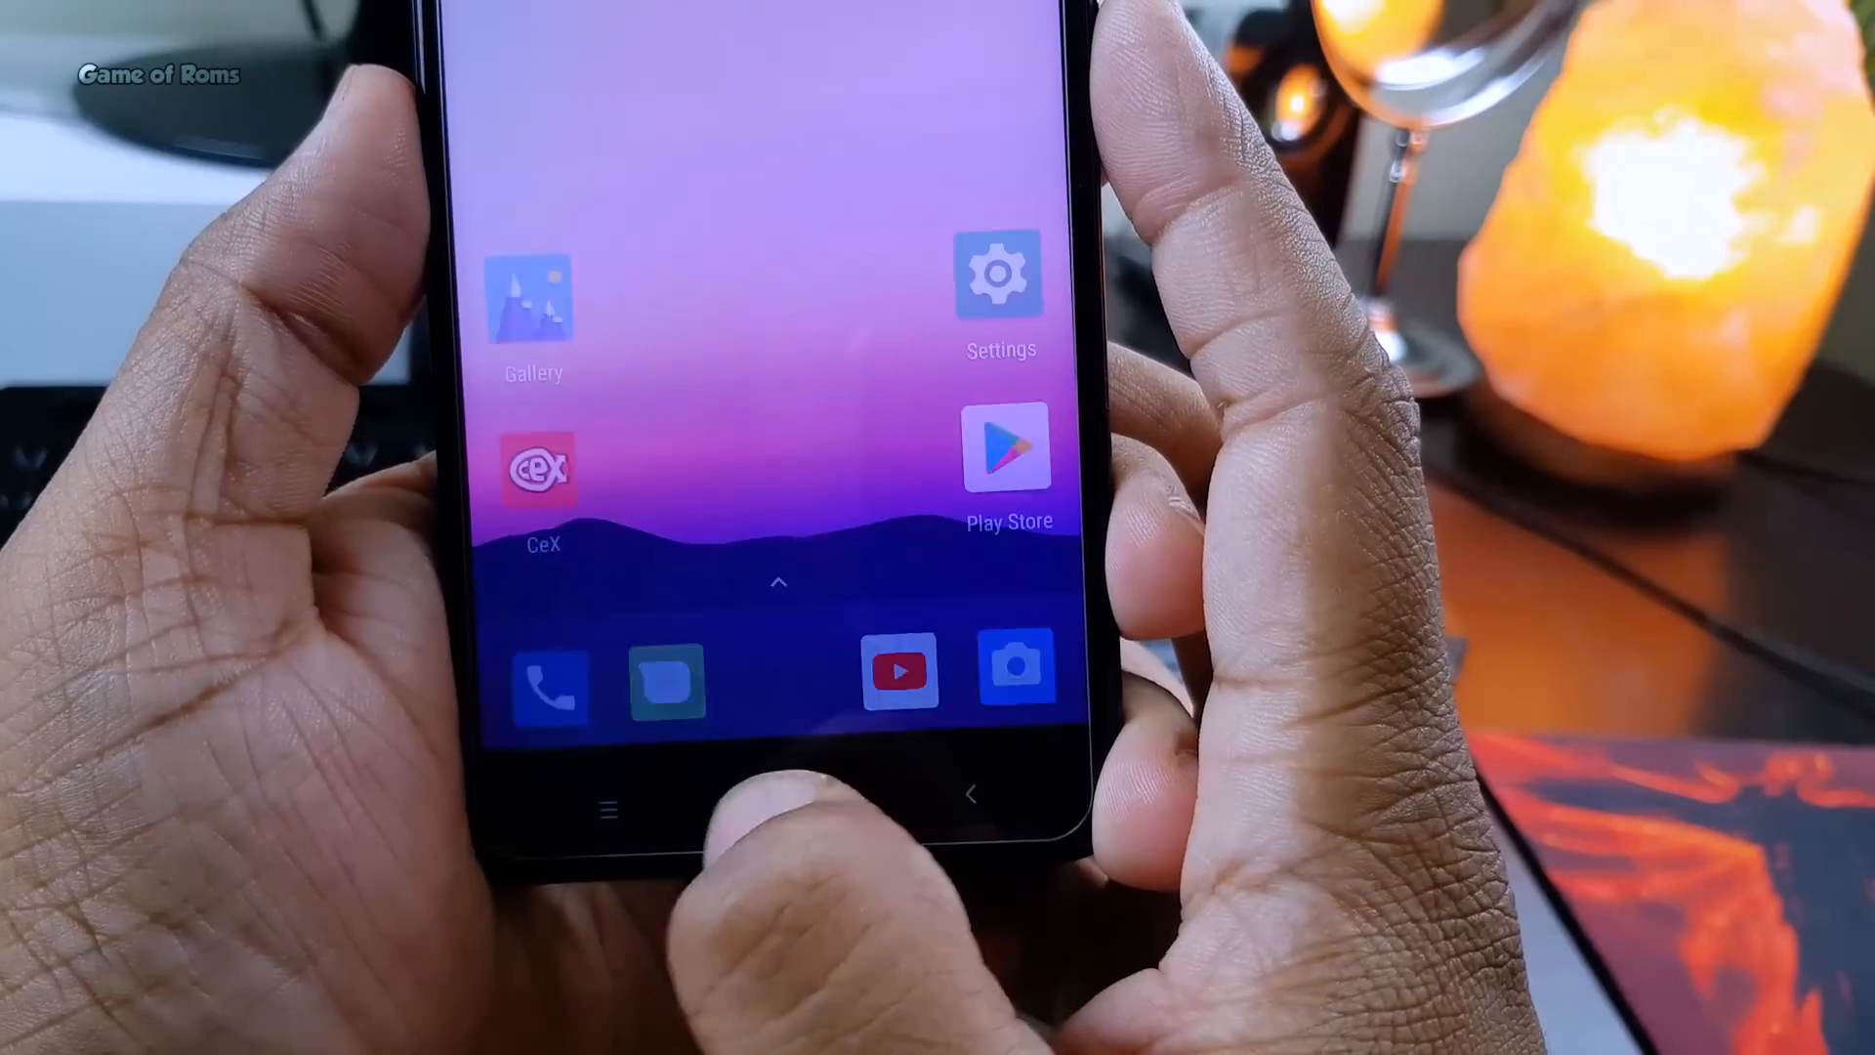
- Reopen Settings from the home screen and return to the Personalization menu
left_click(1016, 666)
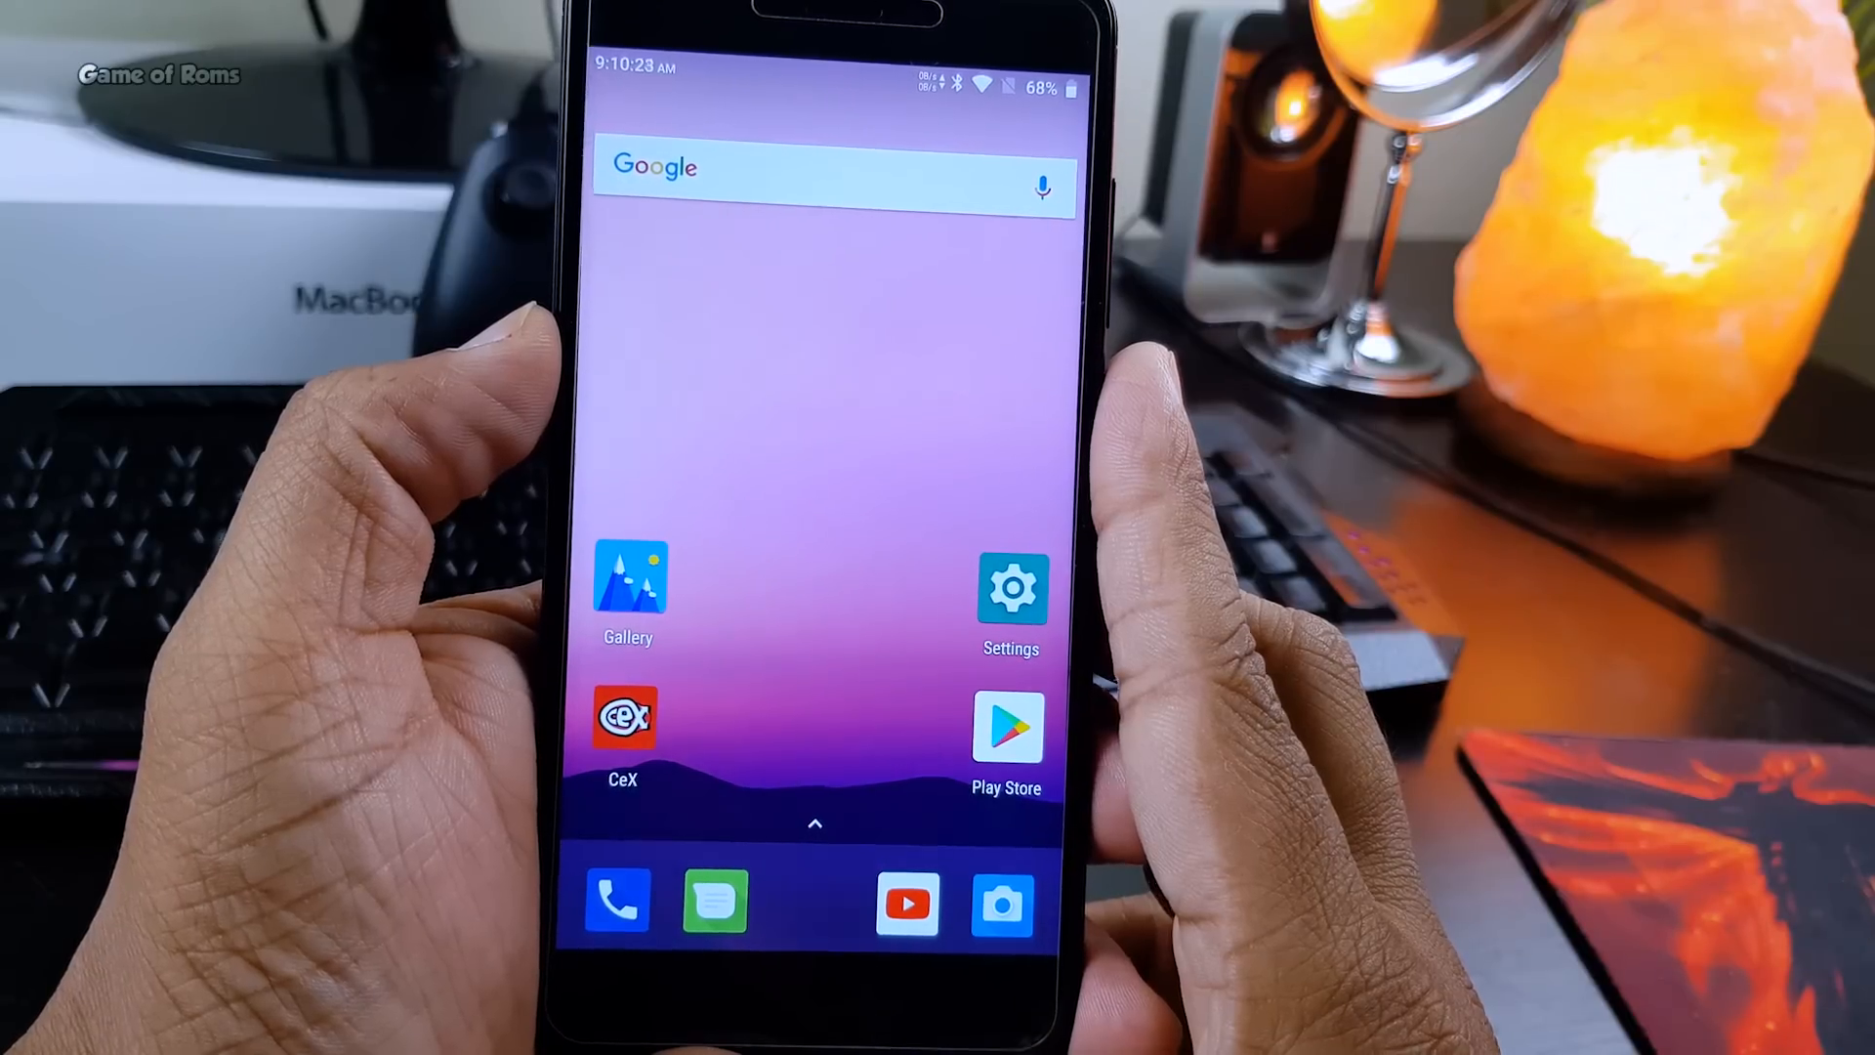
left_click(1009, 588)
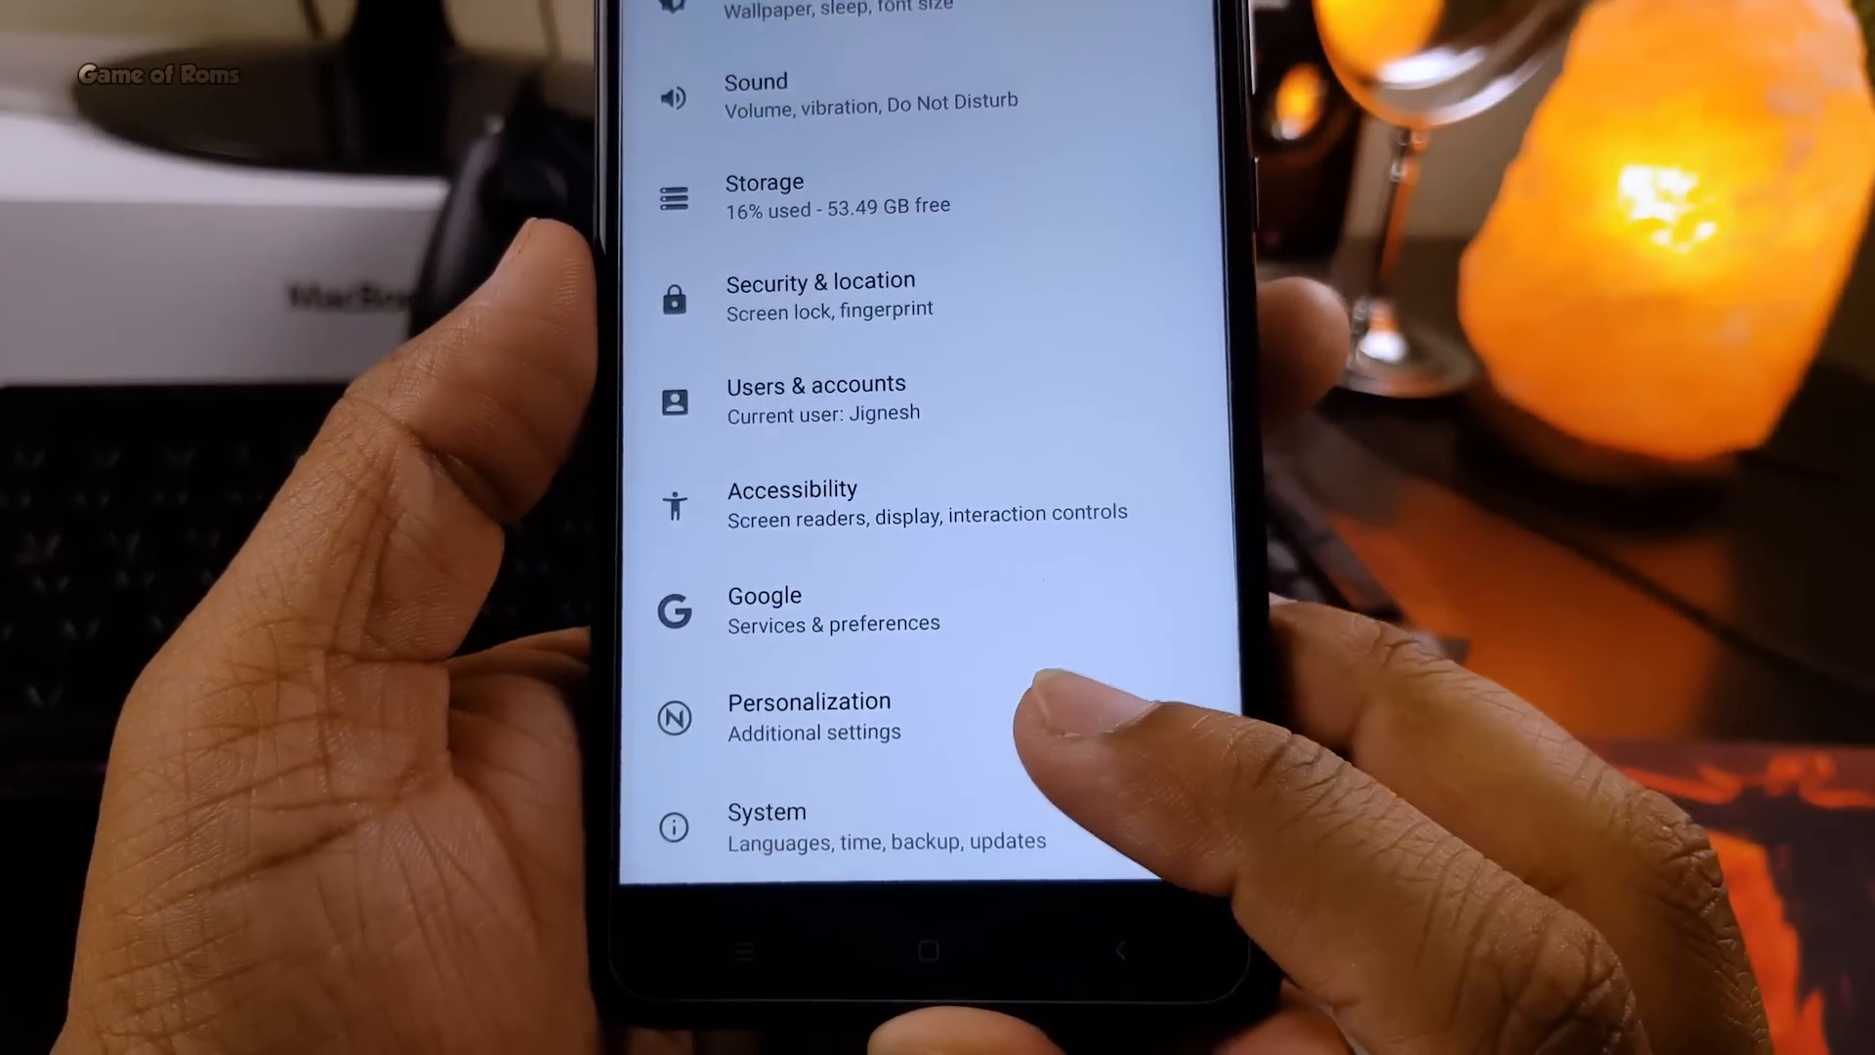
left_click(809, 703)
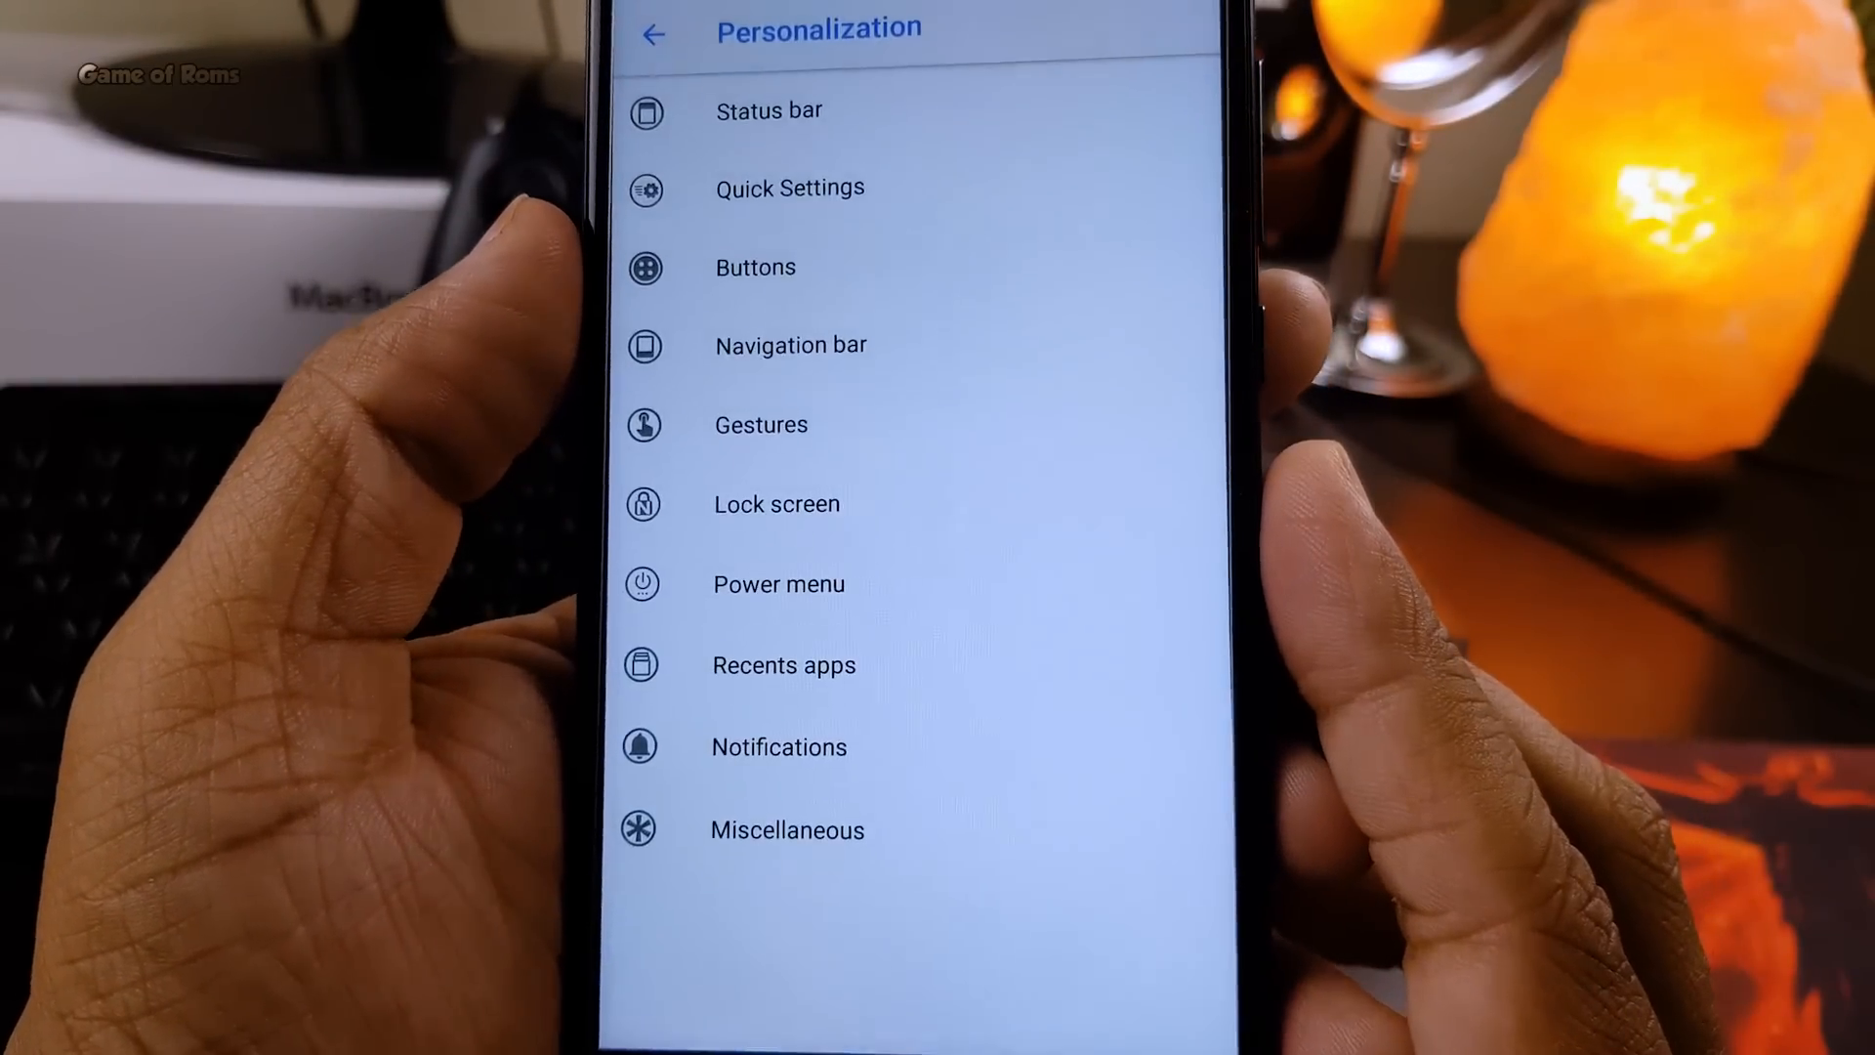